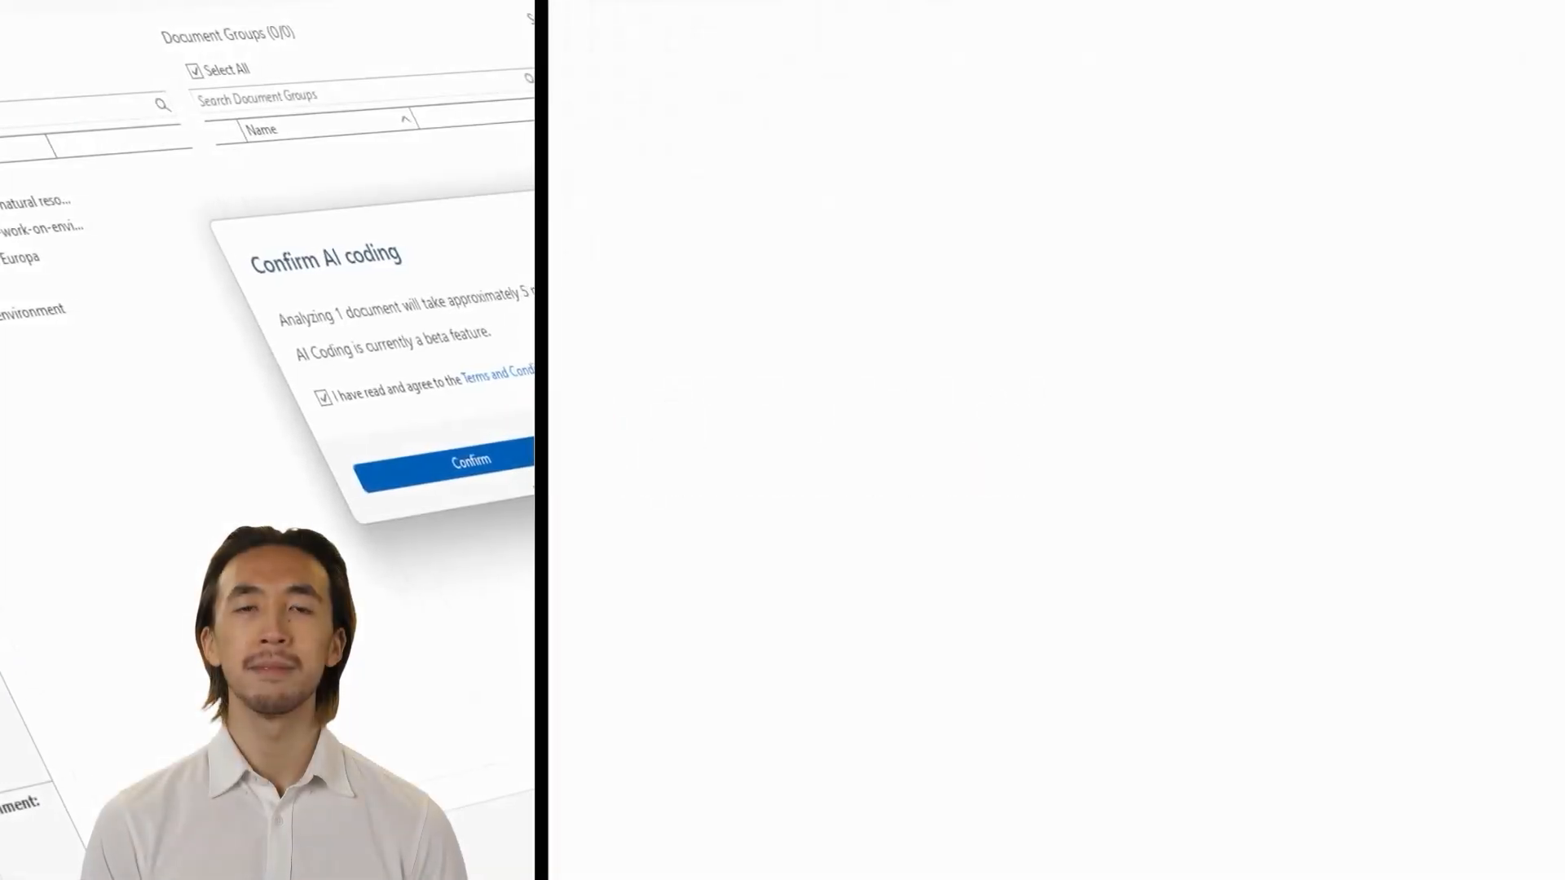
Open the '7 Interview - Expert 1' transcript from the Navigator's Documents list.
left_click(469, 461)
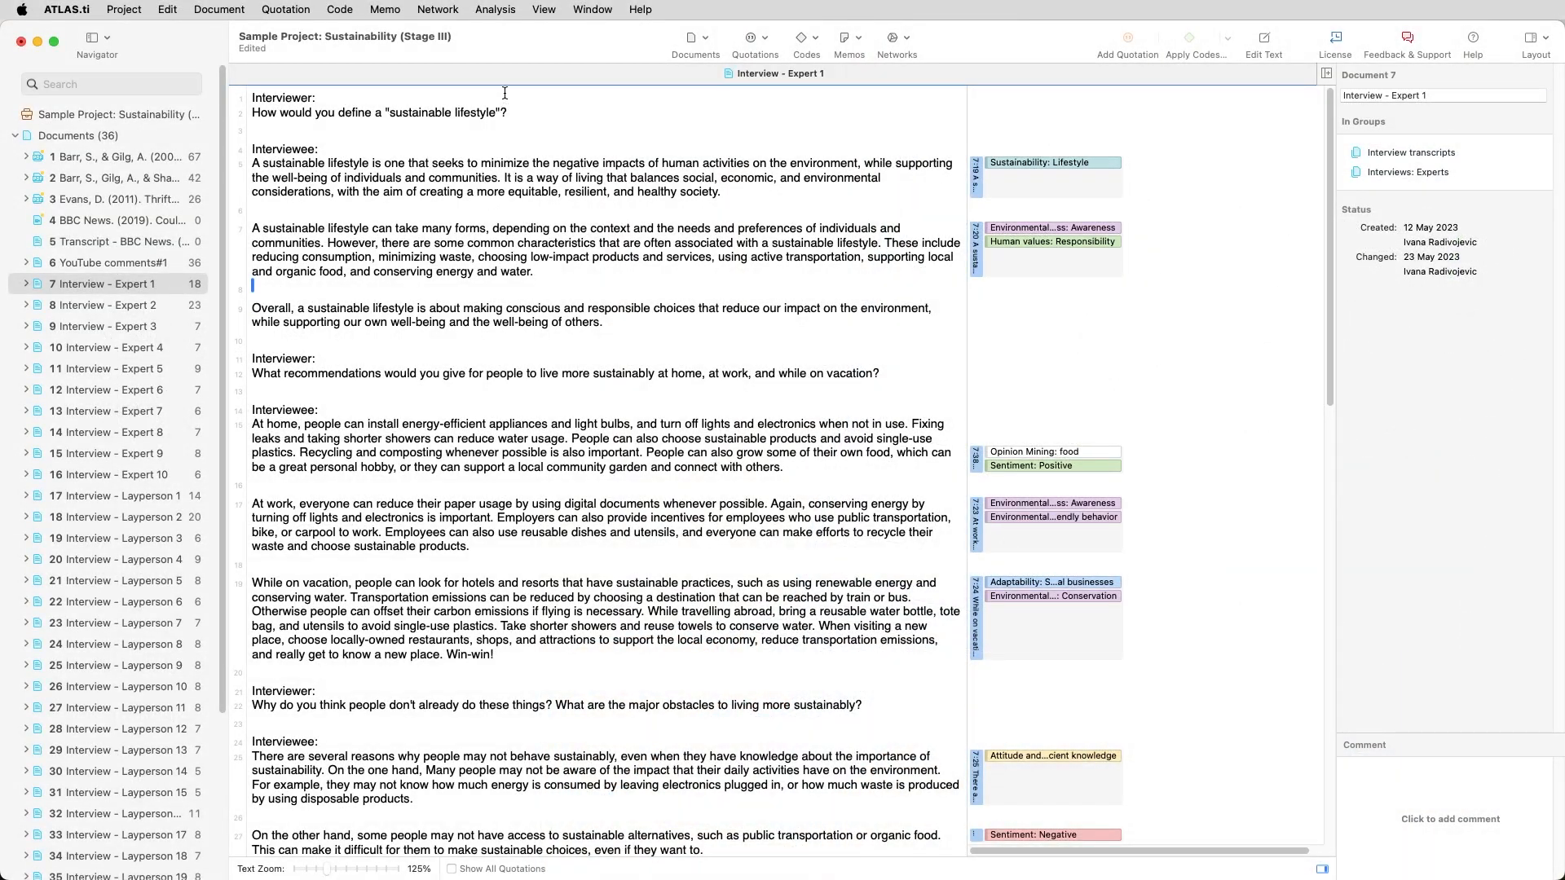
Start an AI Coding run on documents 5–9 and confirm it.
left_click(496, 10)
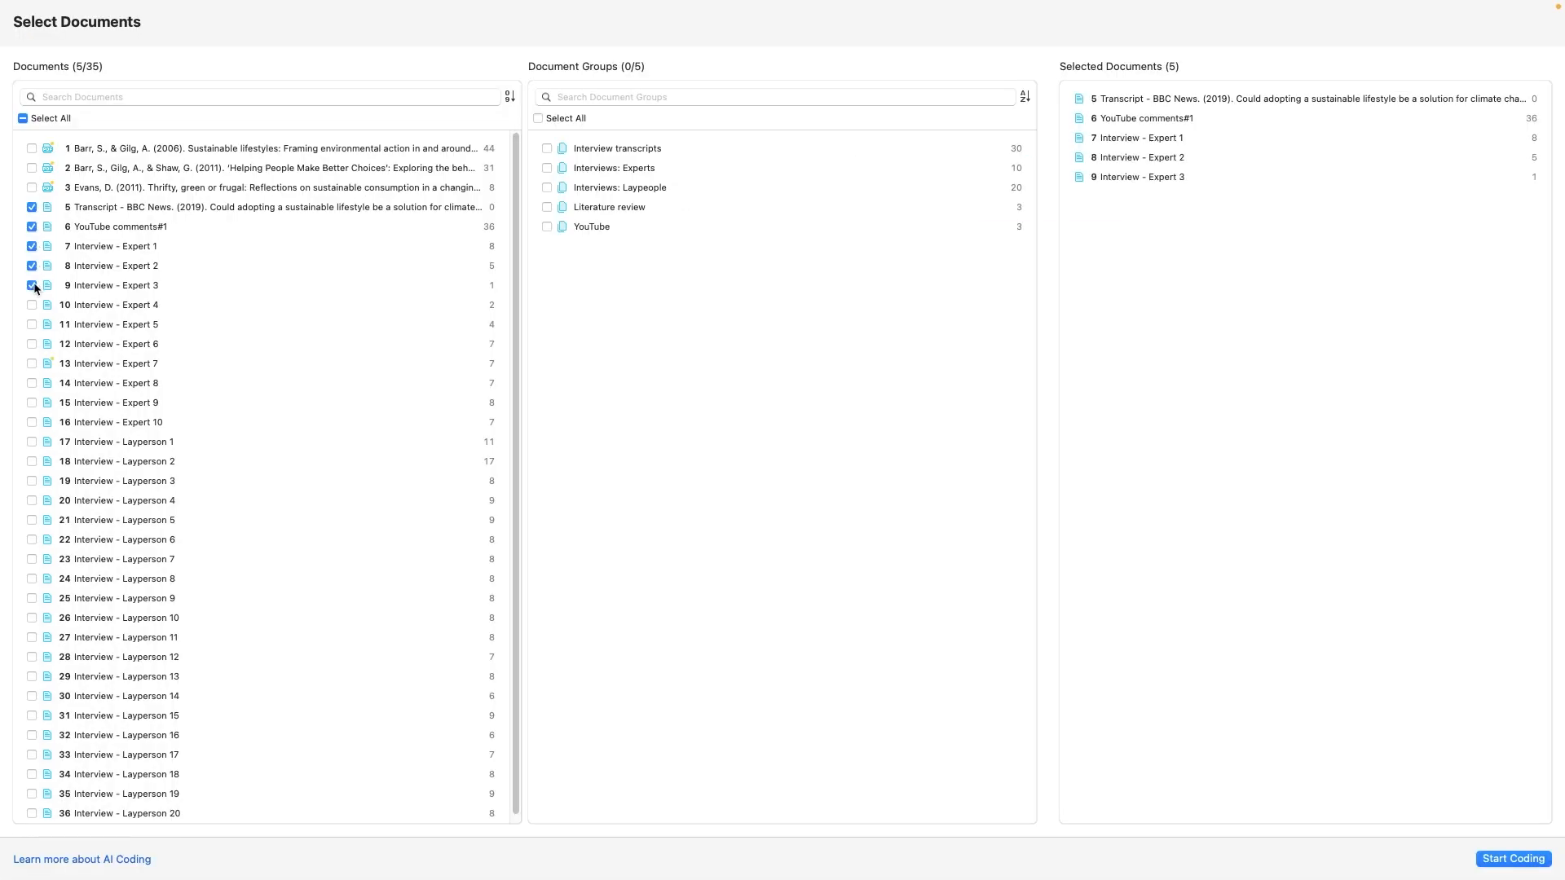
left_click(1512, 859)
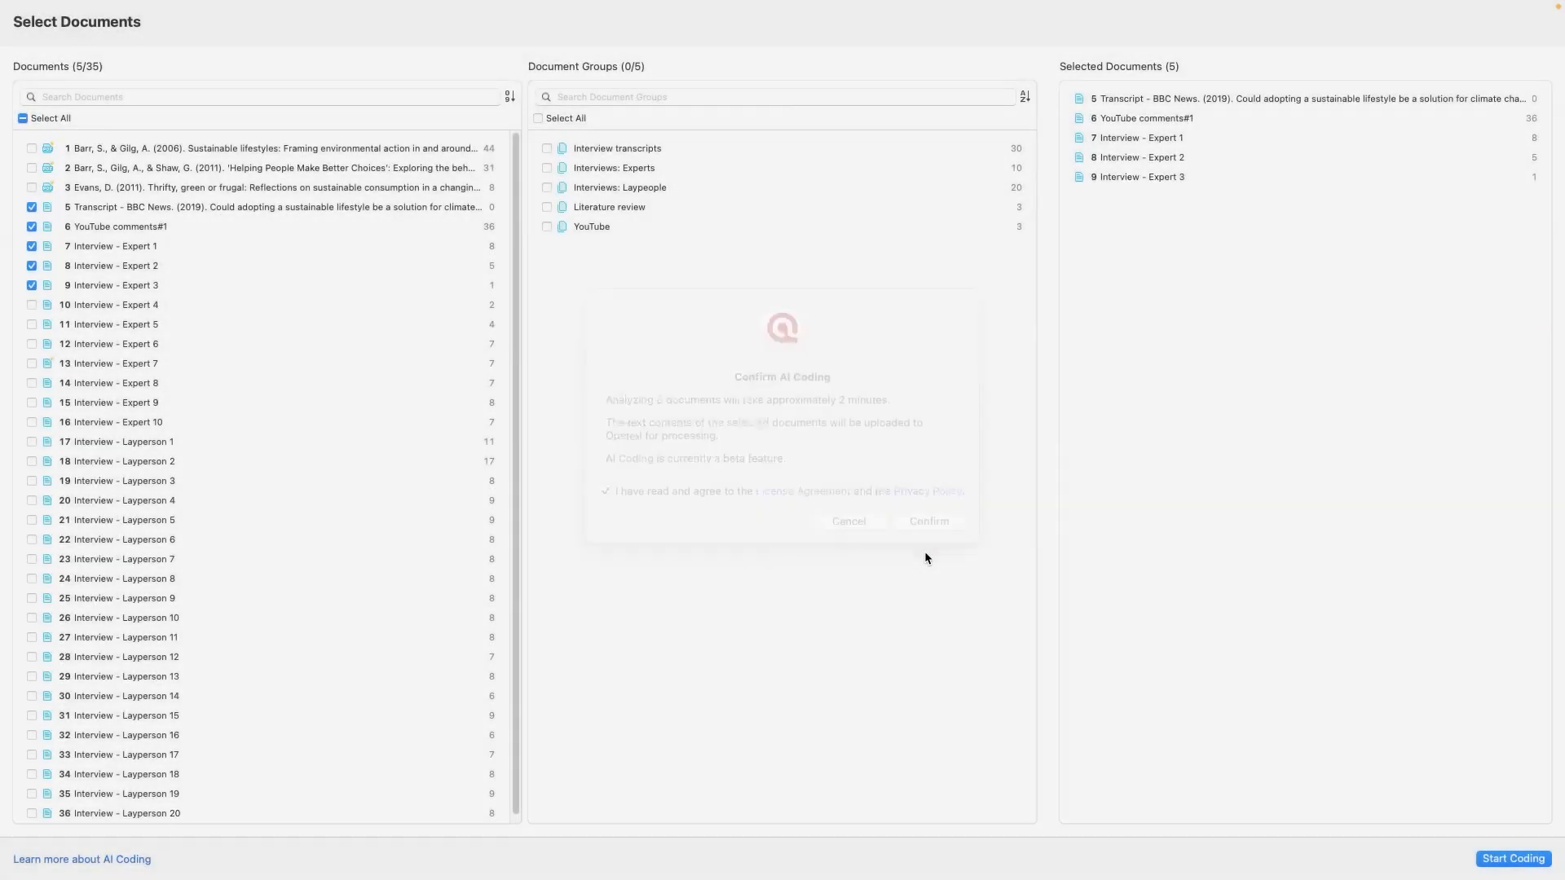
left_click(925, 520)
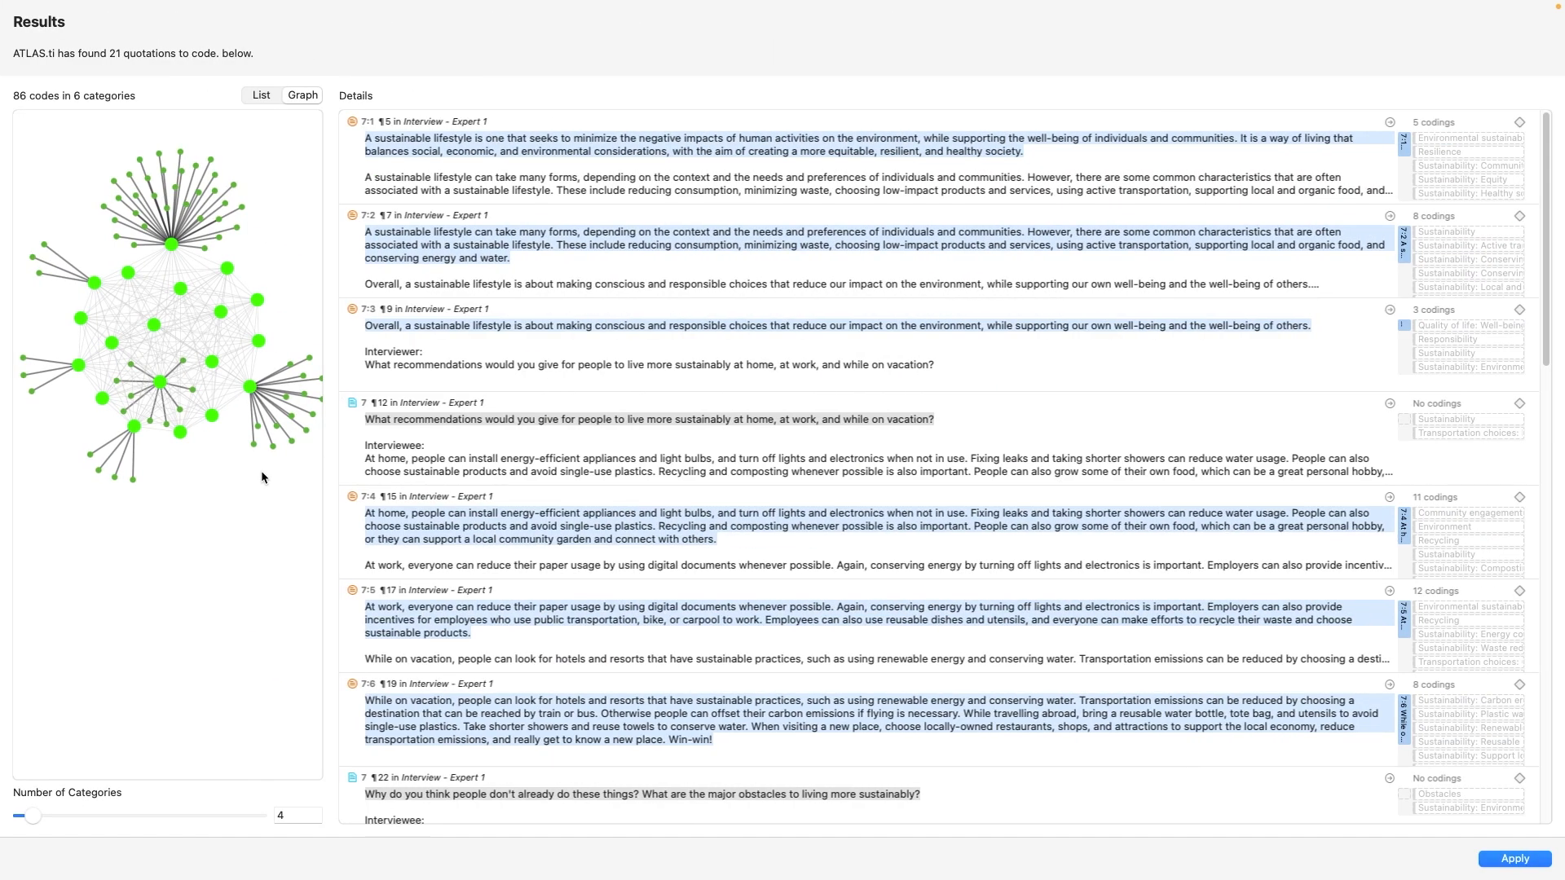
mouse_move(253, 408)
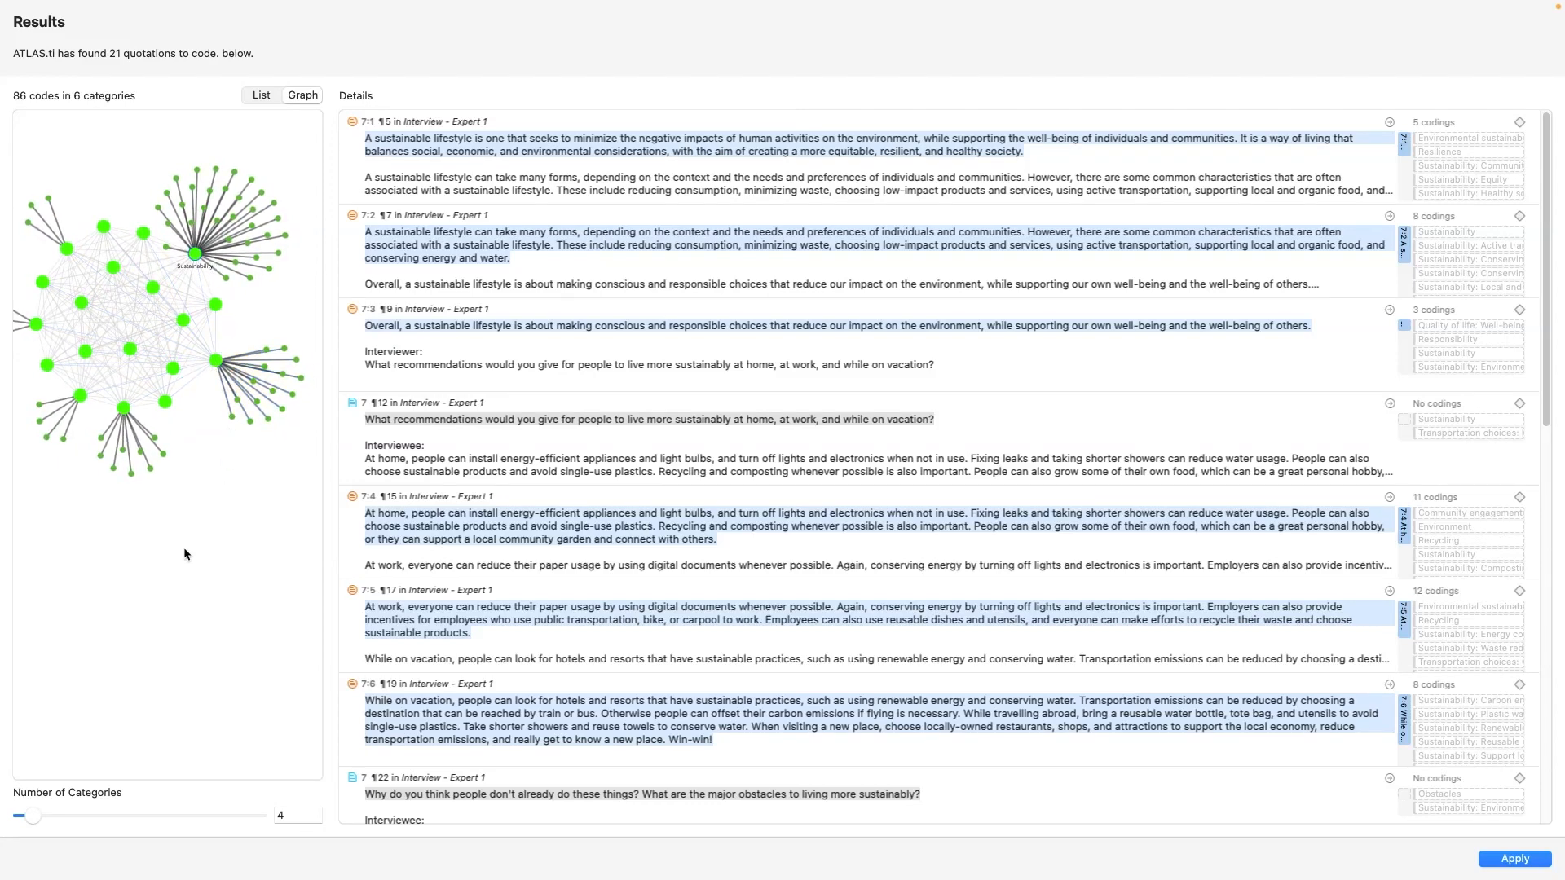
Raise the number of AI code categories to 14 and apply the suggested codes.
left_click_drag(29, 815, 70, 815)
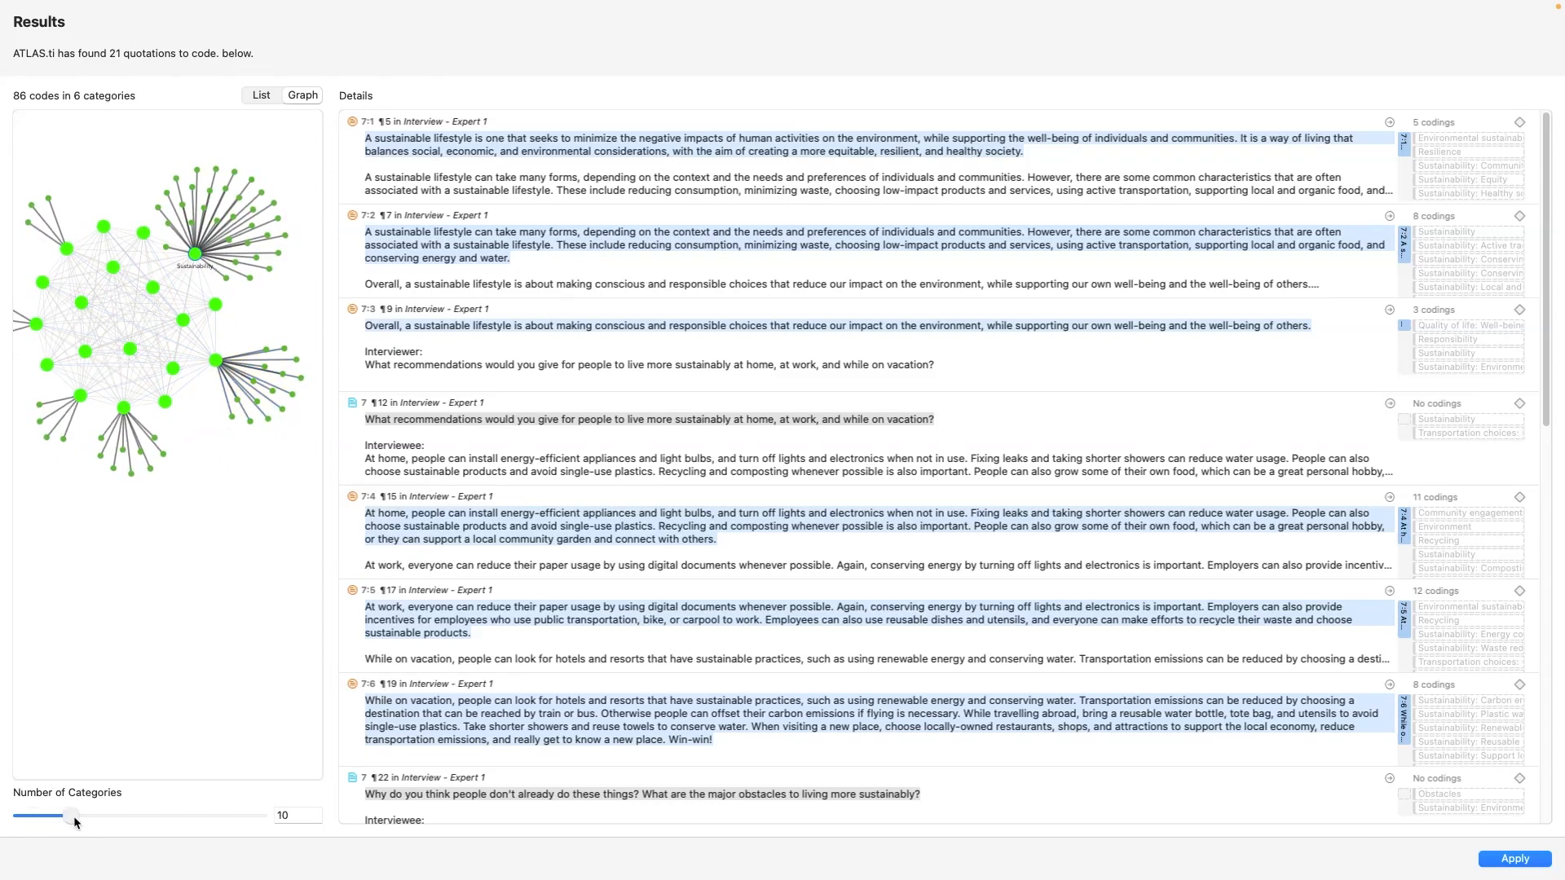
left_click_drag(72, 815, 83, 815)
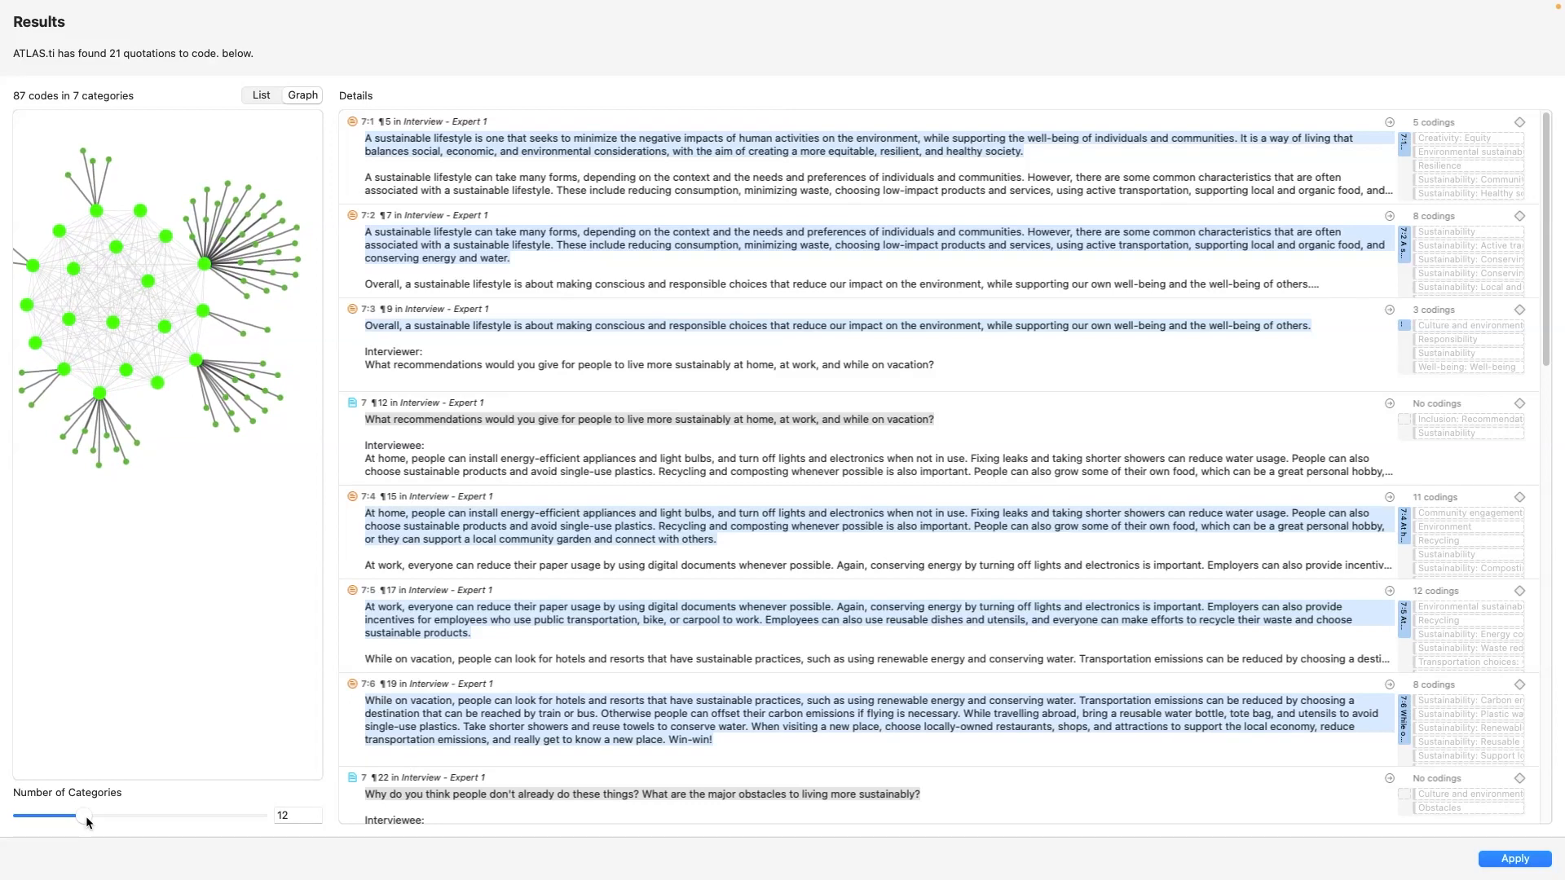
left_click_drag(70, 815, 96, 815)
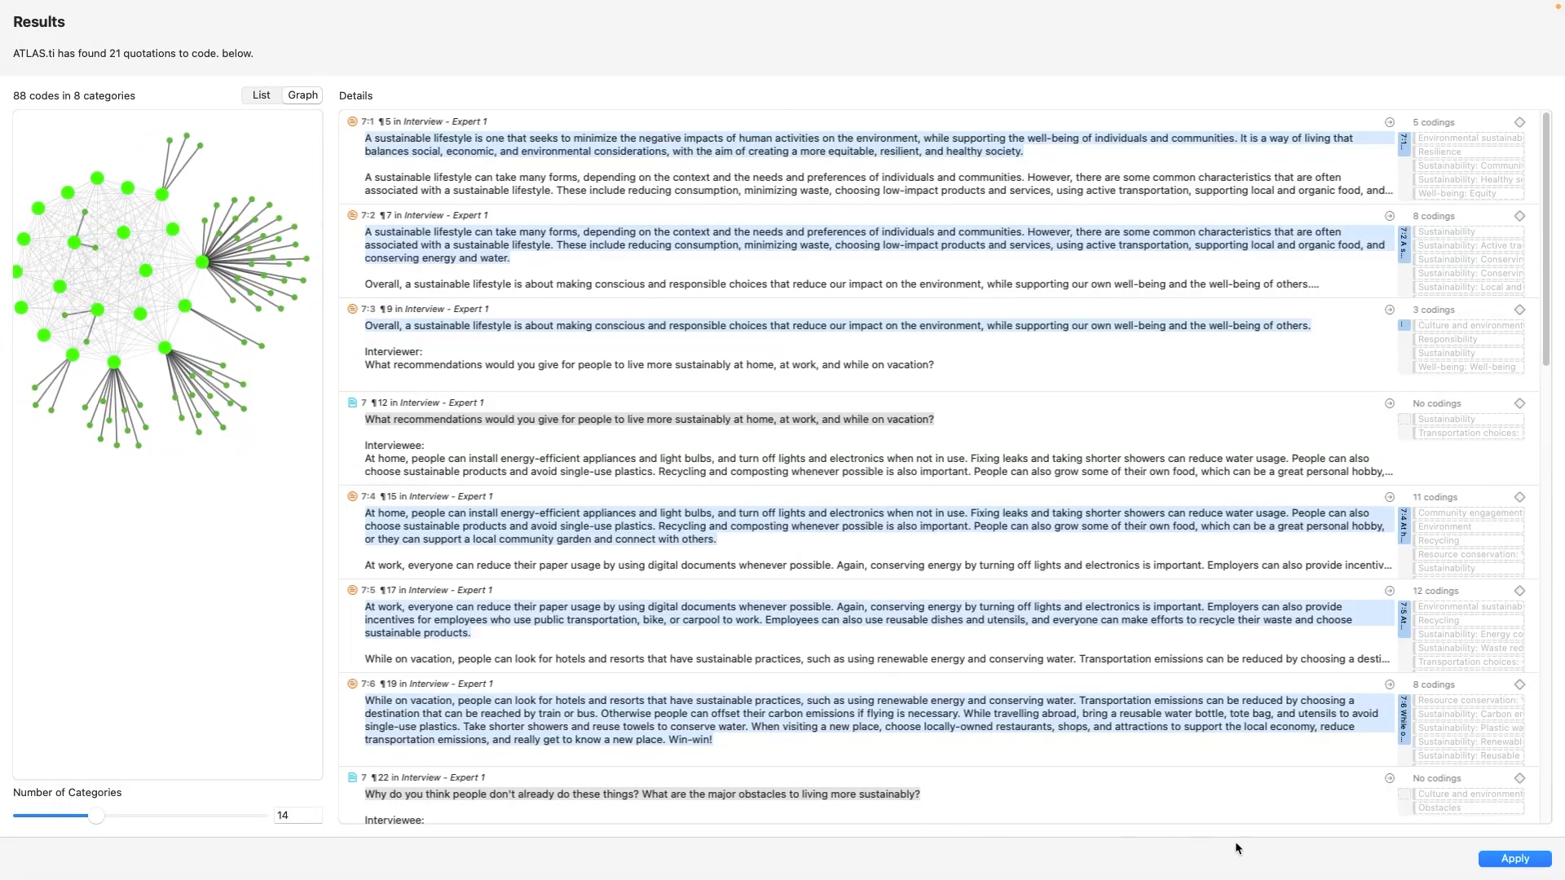
left_click(1513, 859)
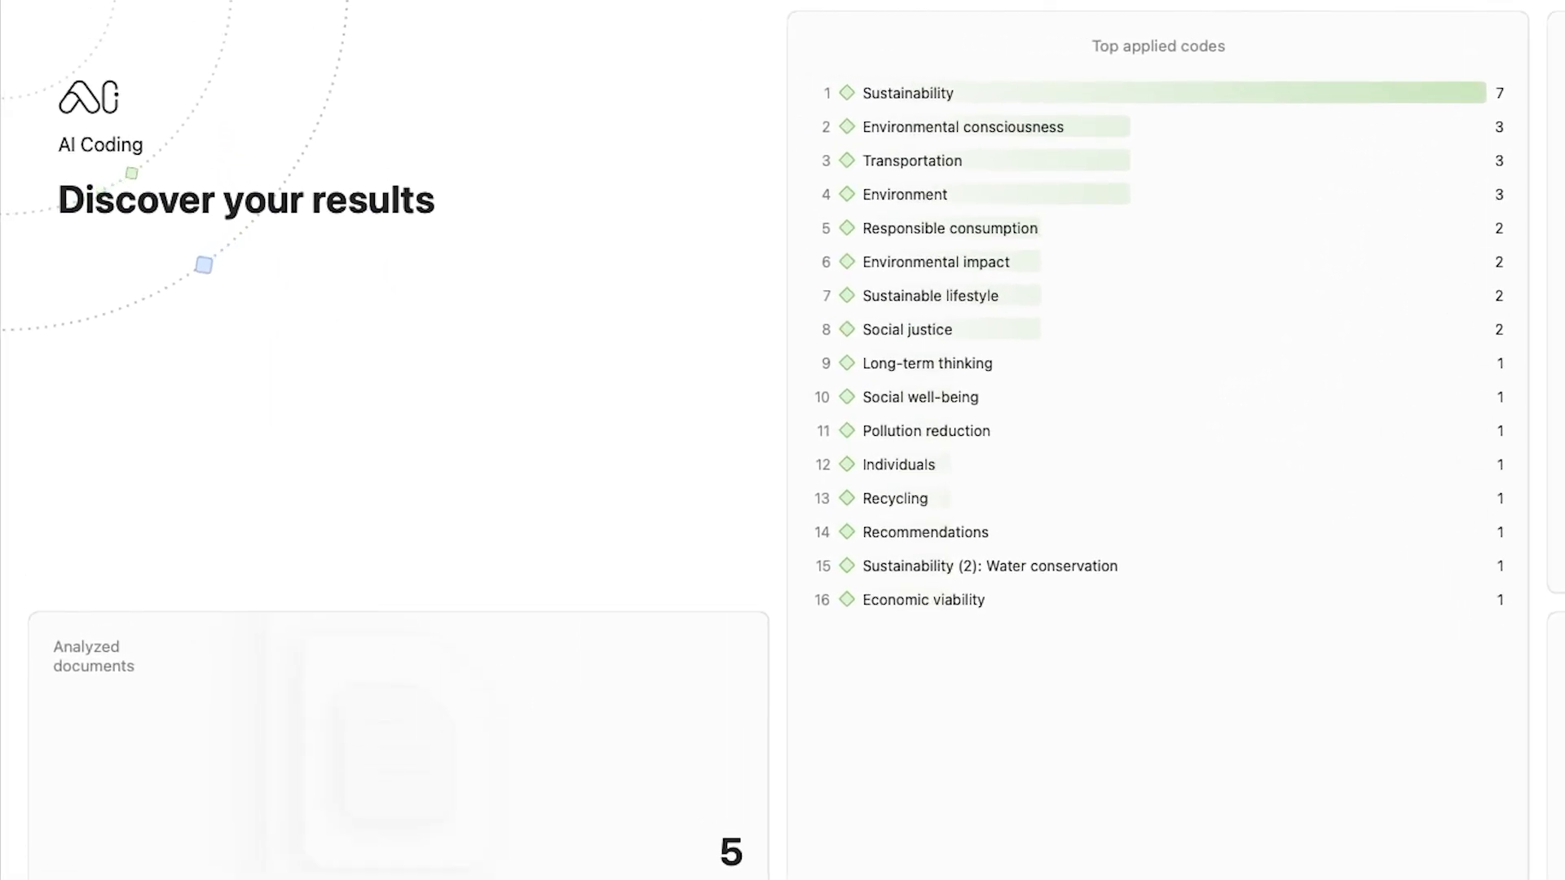
Scroll through the Top applied codes in the results summary.
scroll("right", 3)
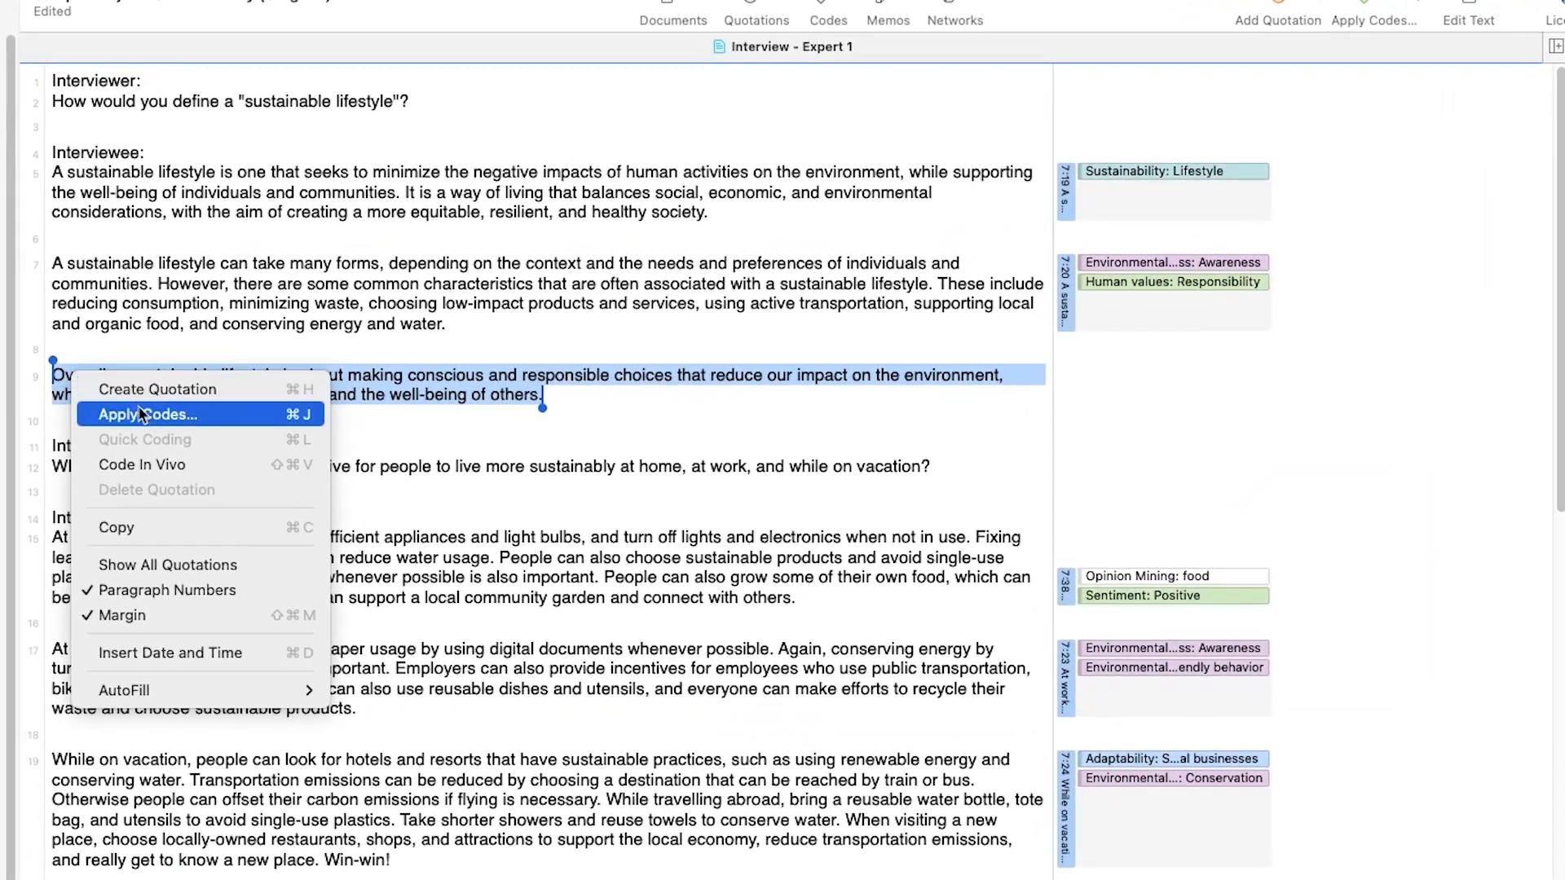
Show Apply Codes for the 'Overall, a sustainable lifestyle...' paragraph, then move to ATLAS.ti Web's Document Manager.
left_click(150, 414)
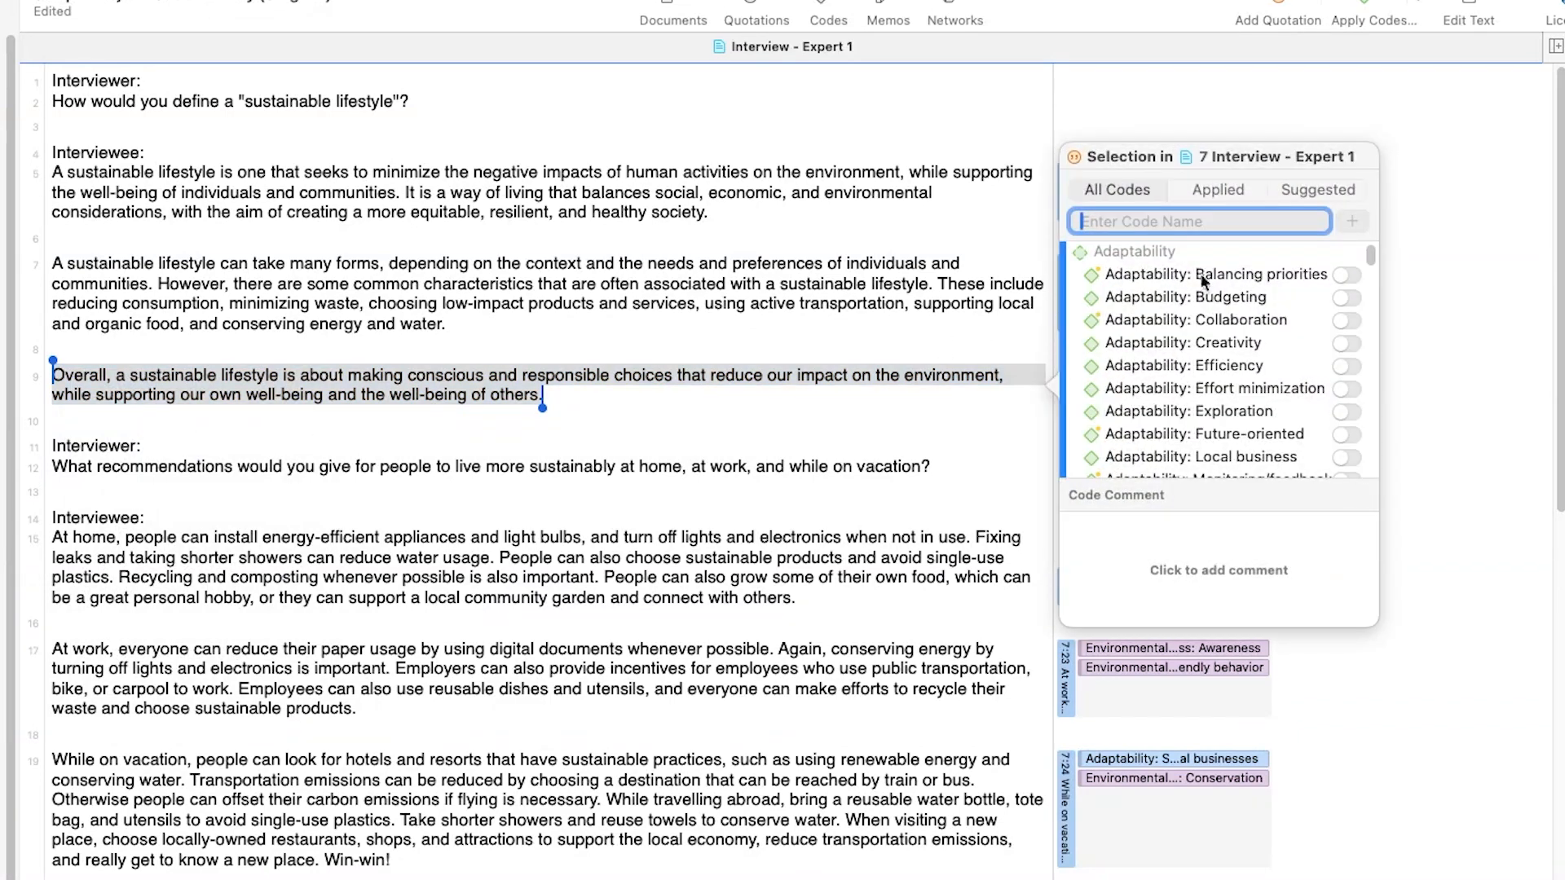
left_click(1317, 189)
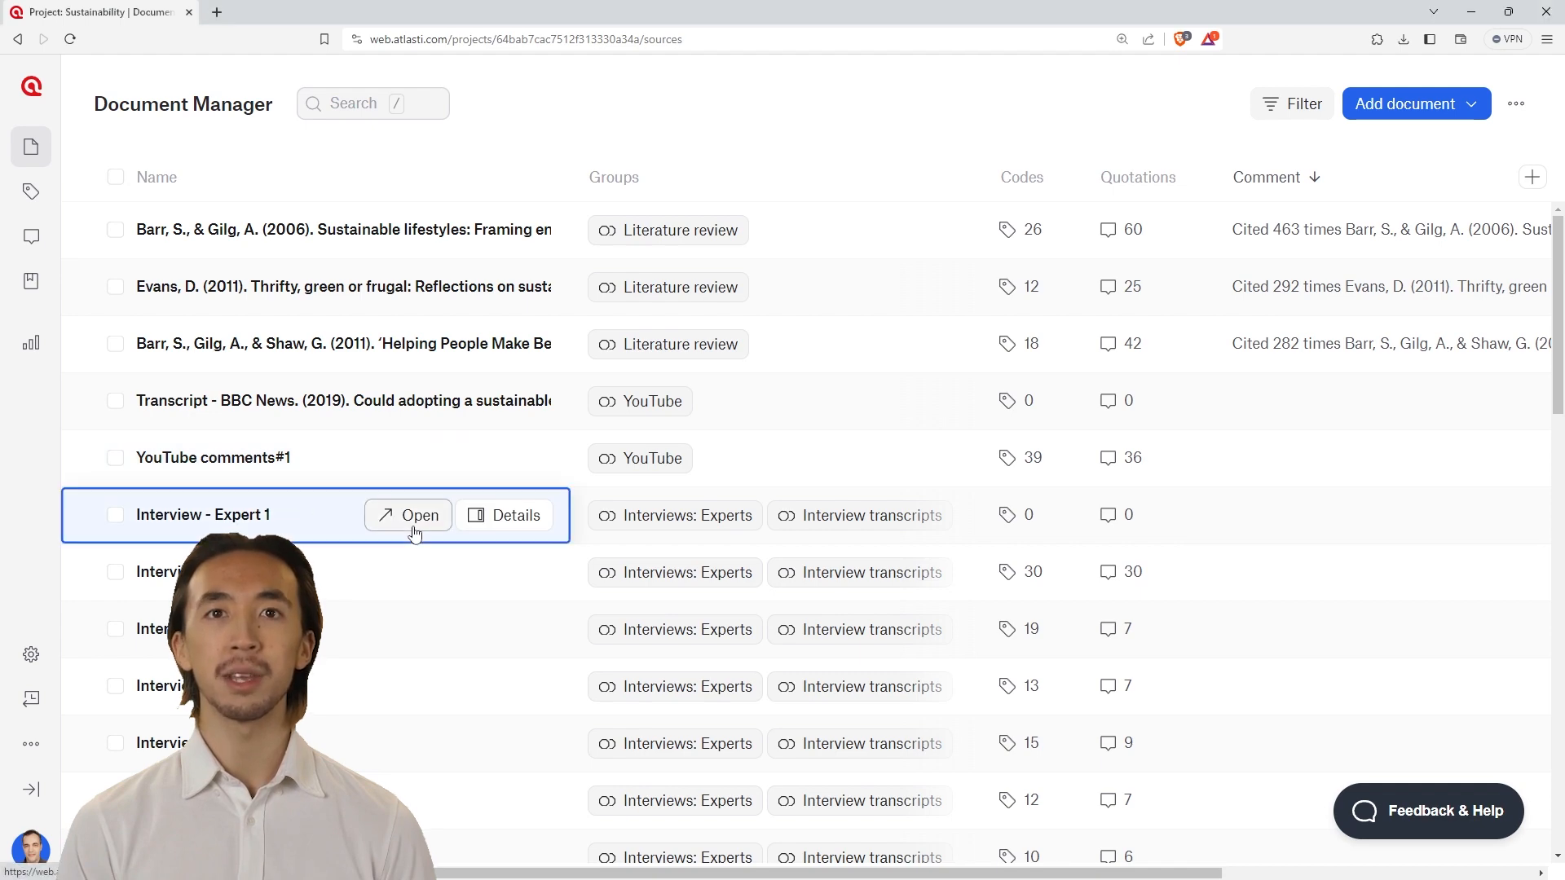
Open Interview - Expert 1 and begin a Conversational AI chat after agreeing to the terms.
left_click(419, 515)
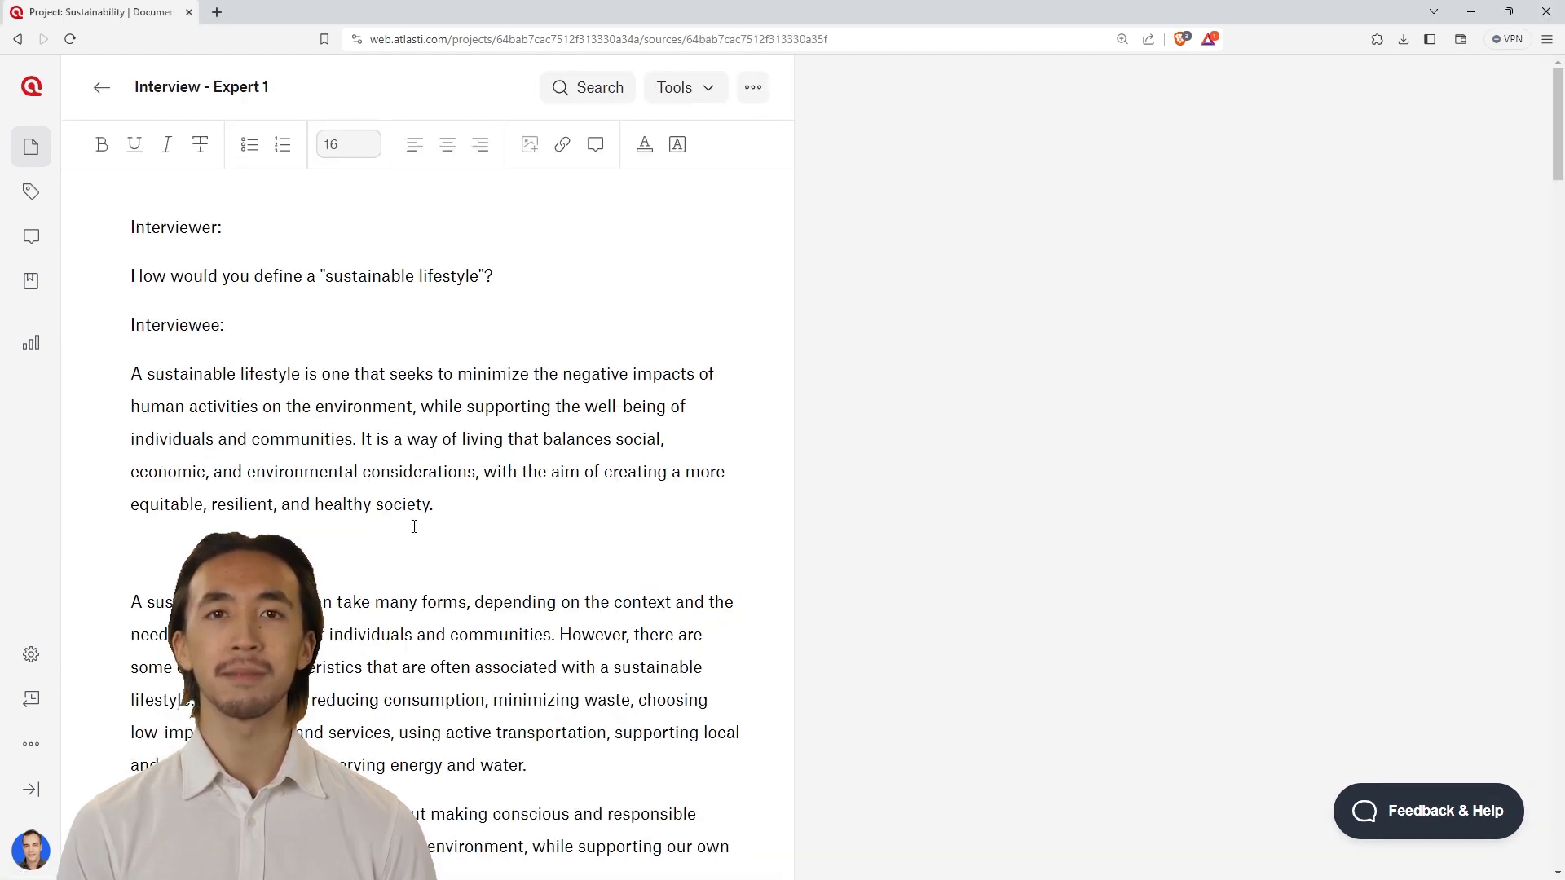
left_click(685, 87)
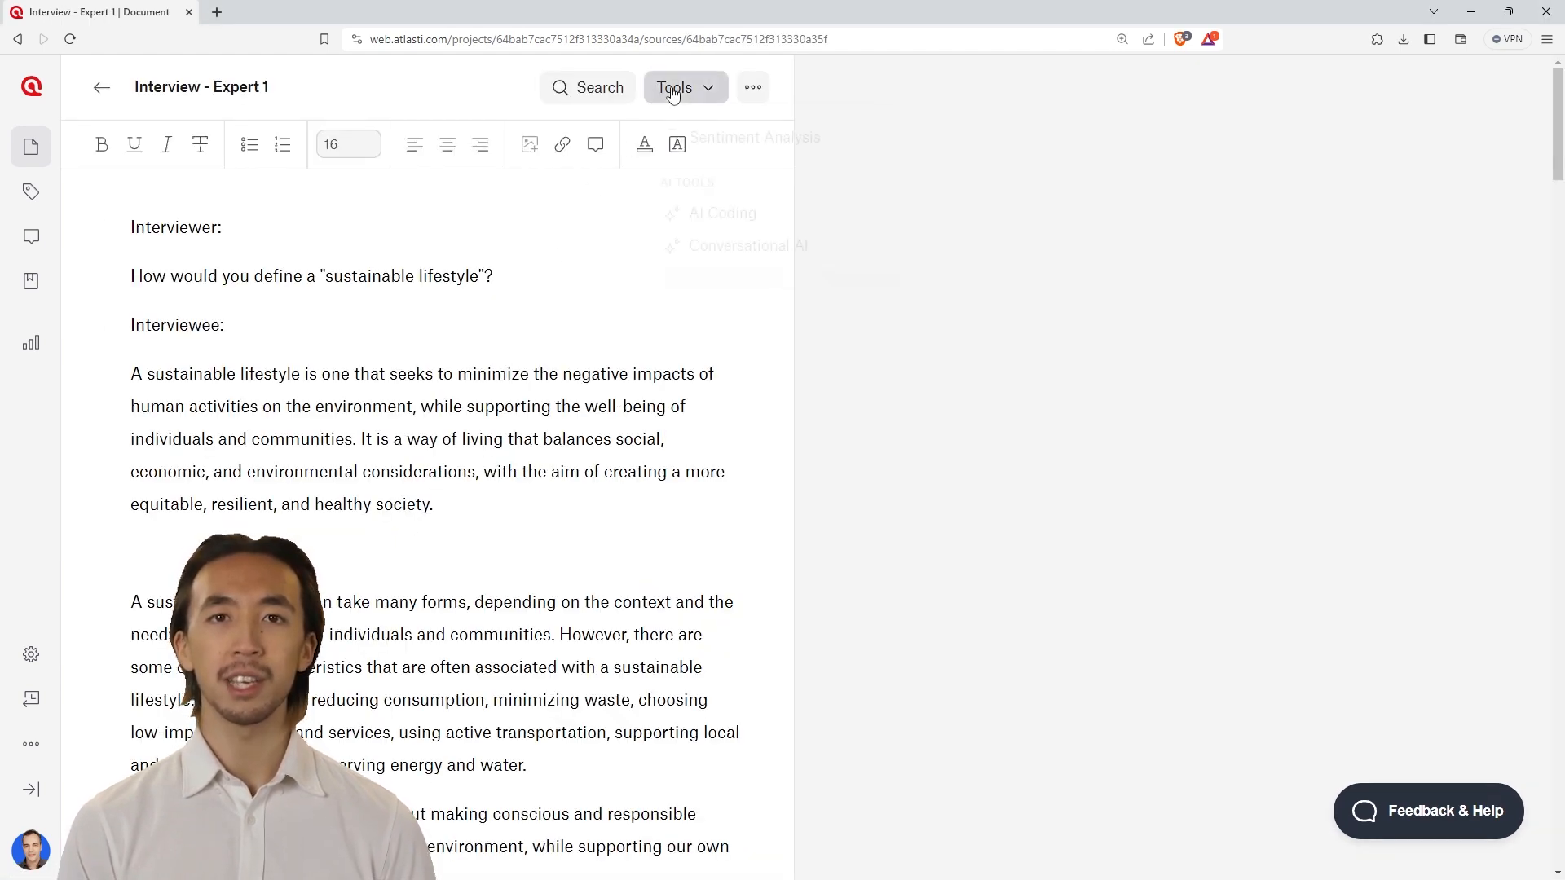
left_click(748, 246)
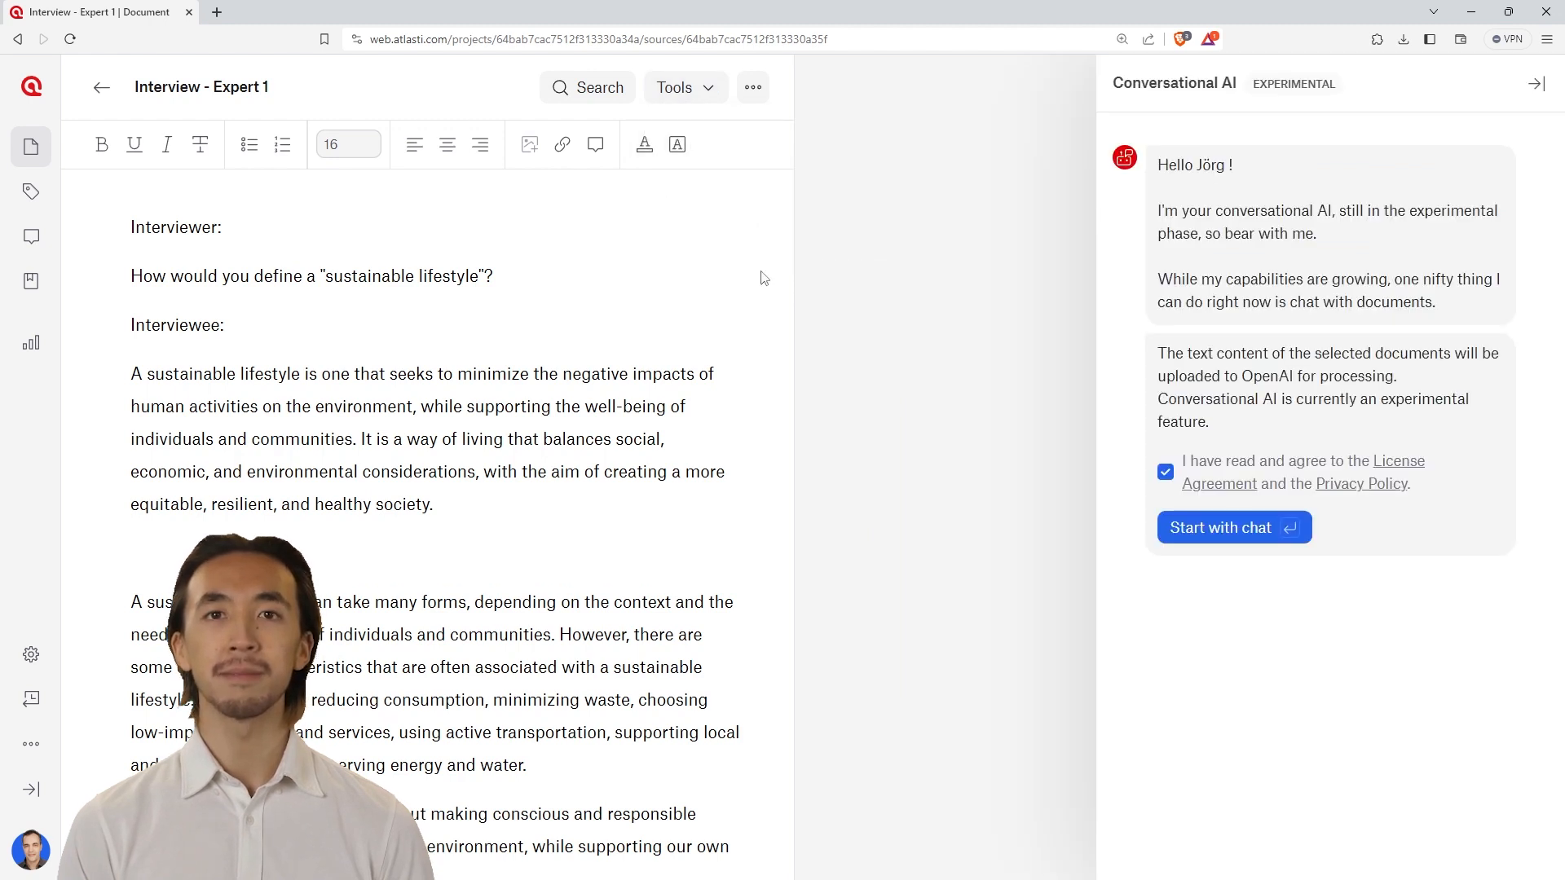
left_click(1233, 526)
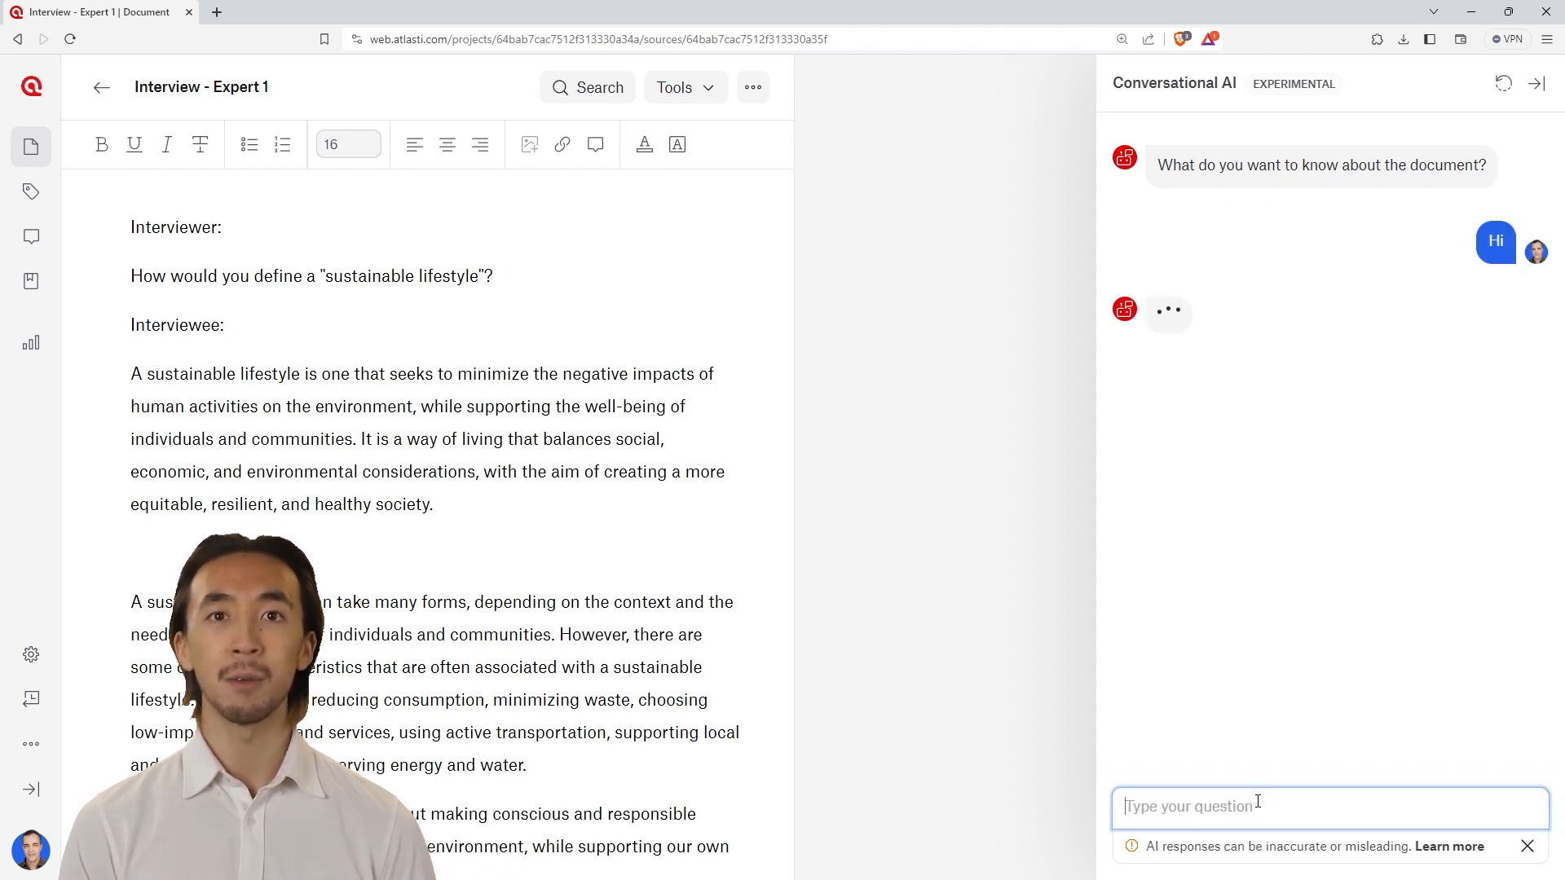
Ask the AI in which passages human impact is discussed and review its cited segments.
type("In which passages of text is human i")
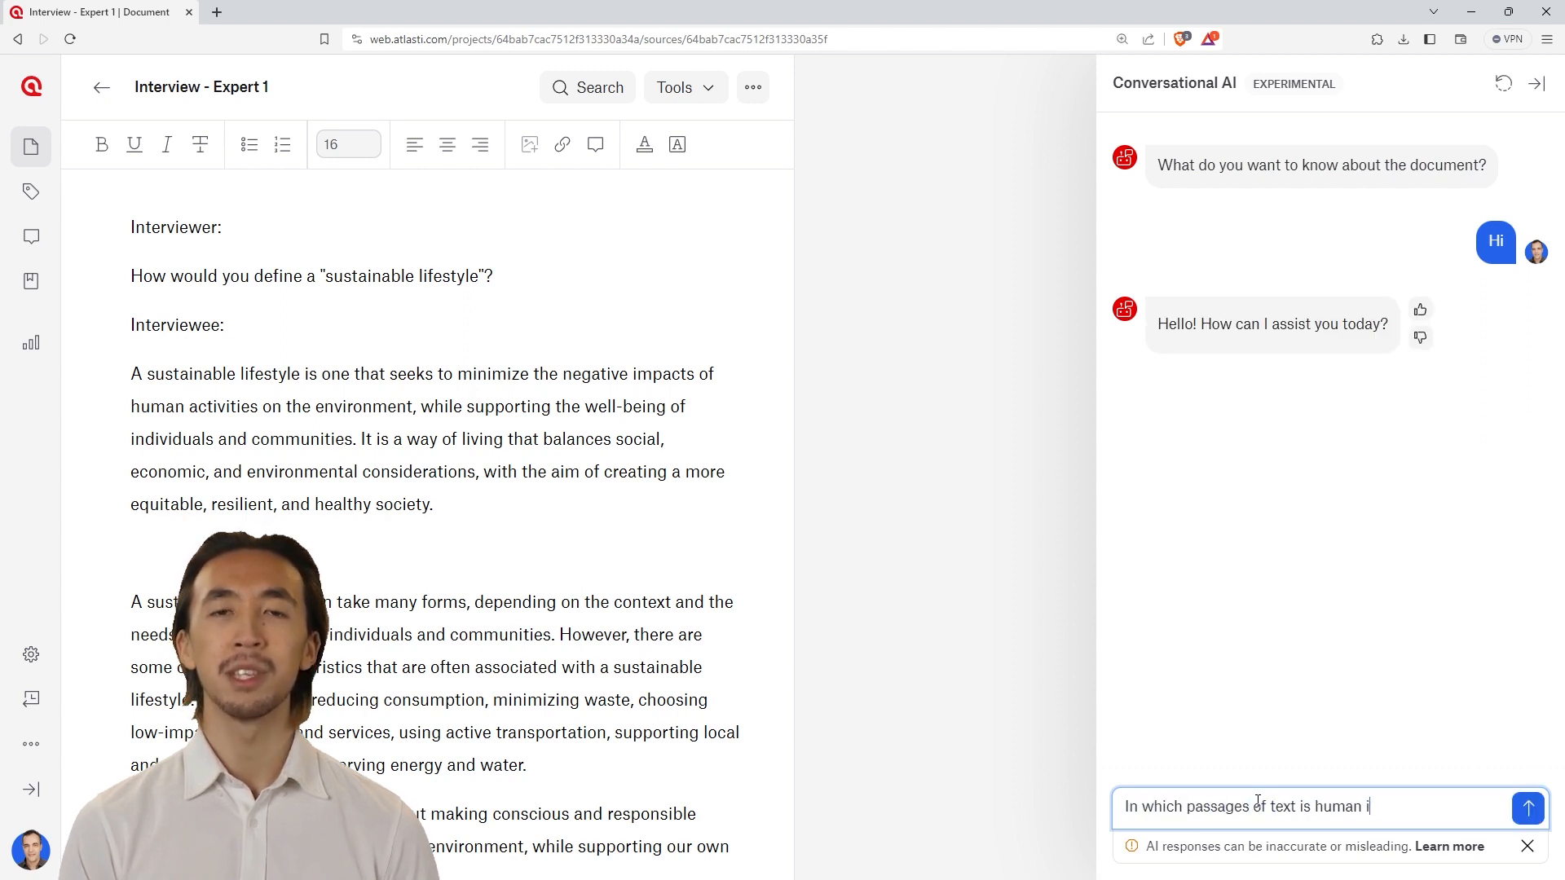
left_click(1525, 808)
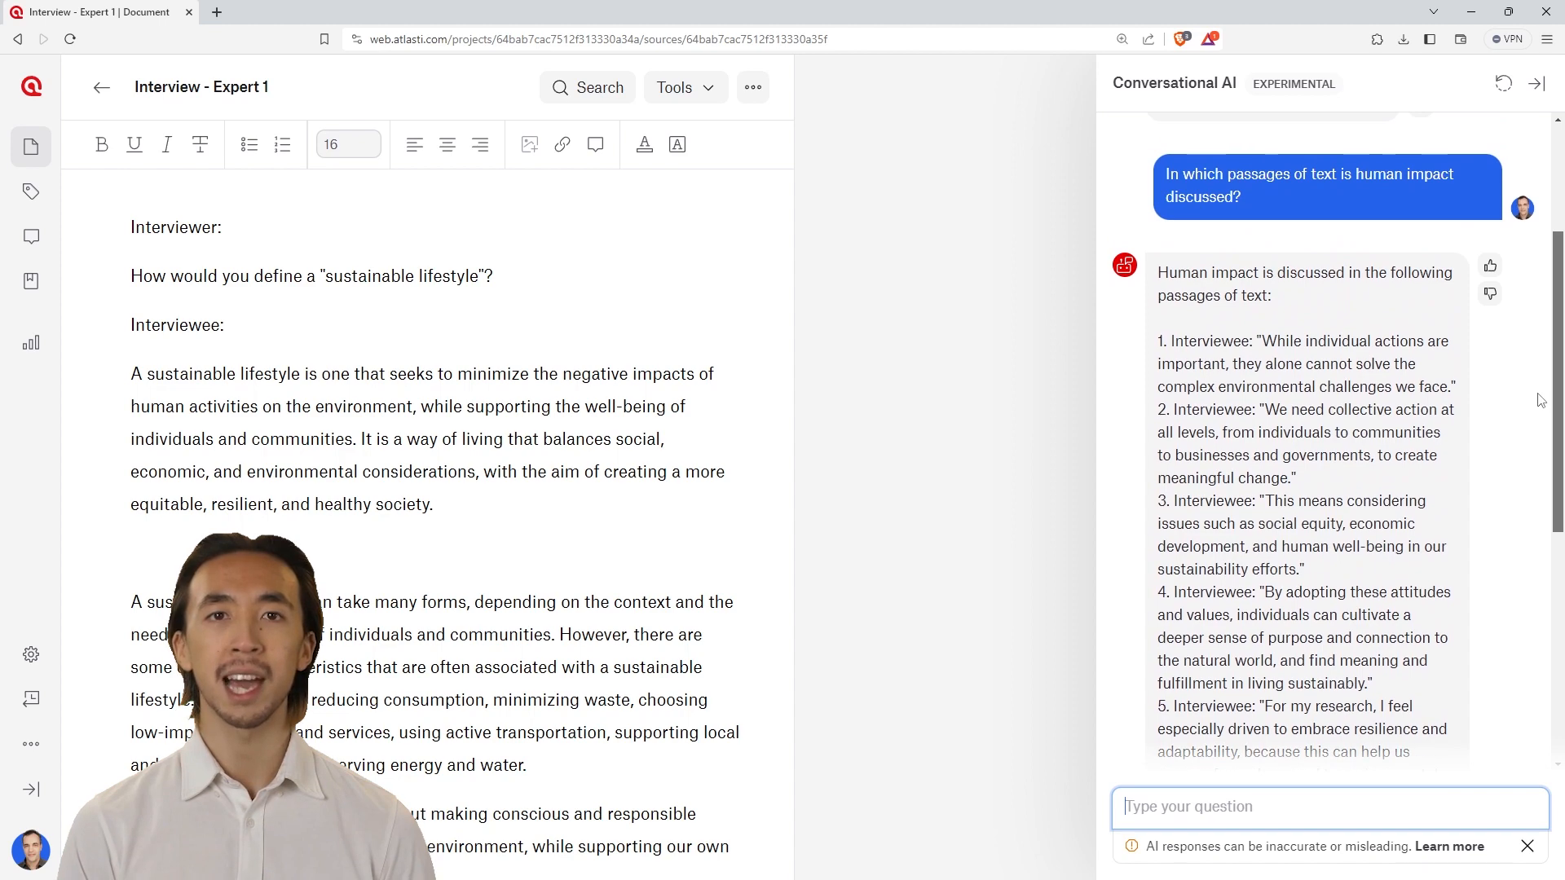
scroll("down", 3)
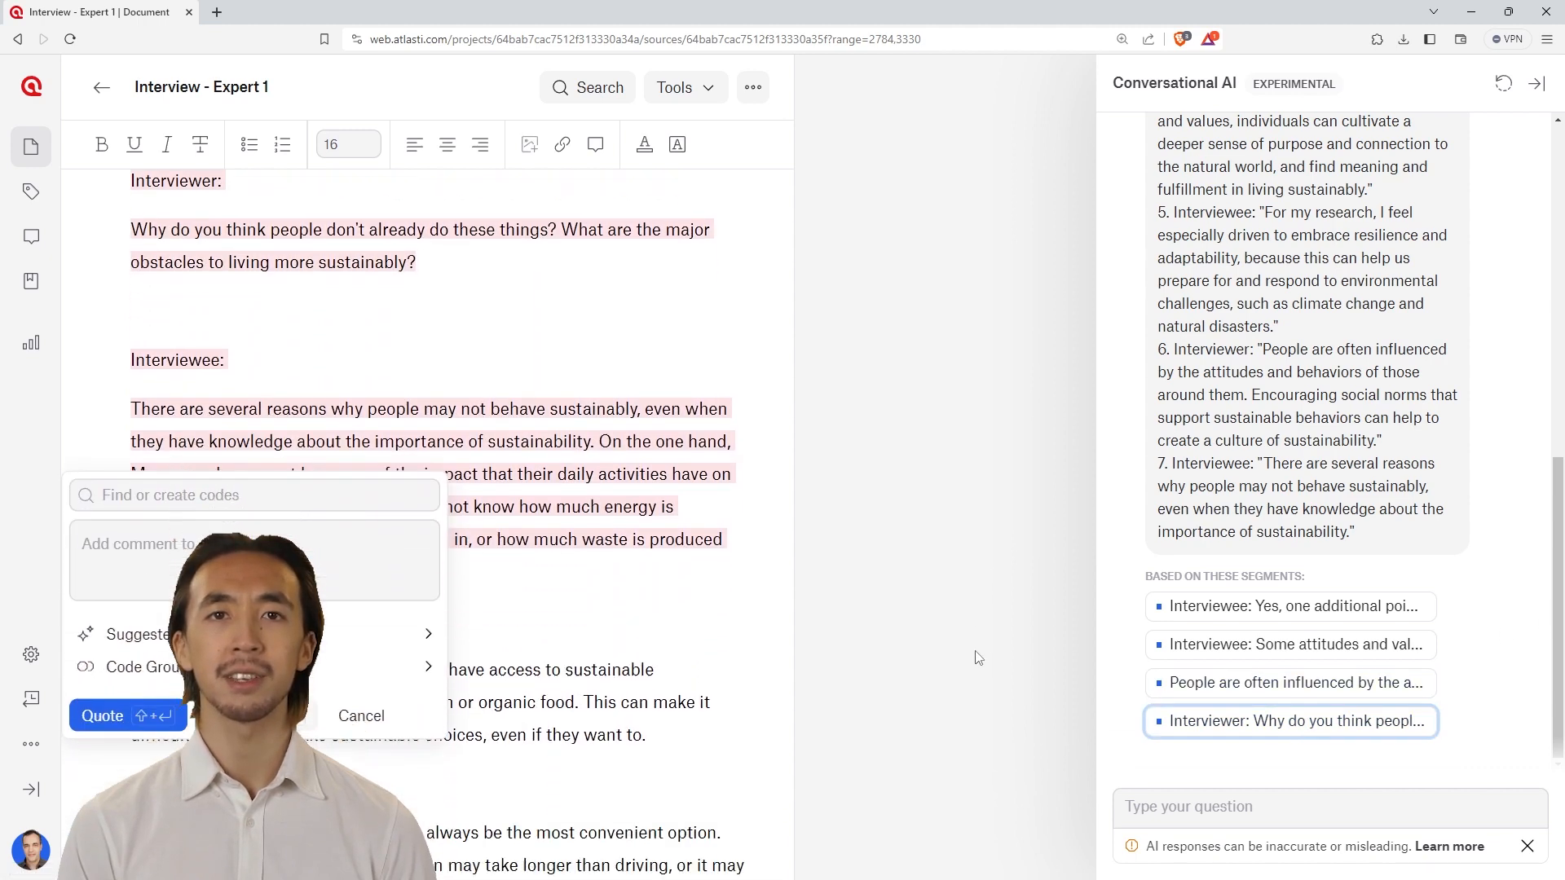
Create a 'human impact' code and attach it to the highlighted passage.
type("human impact")
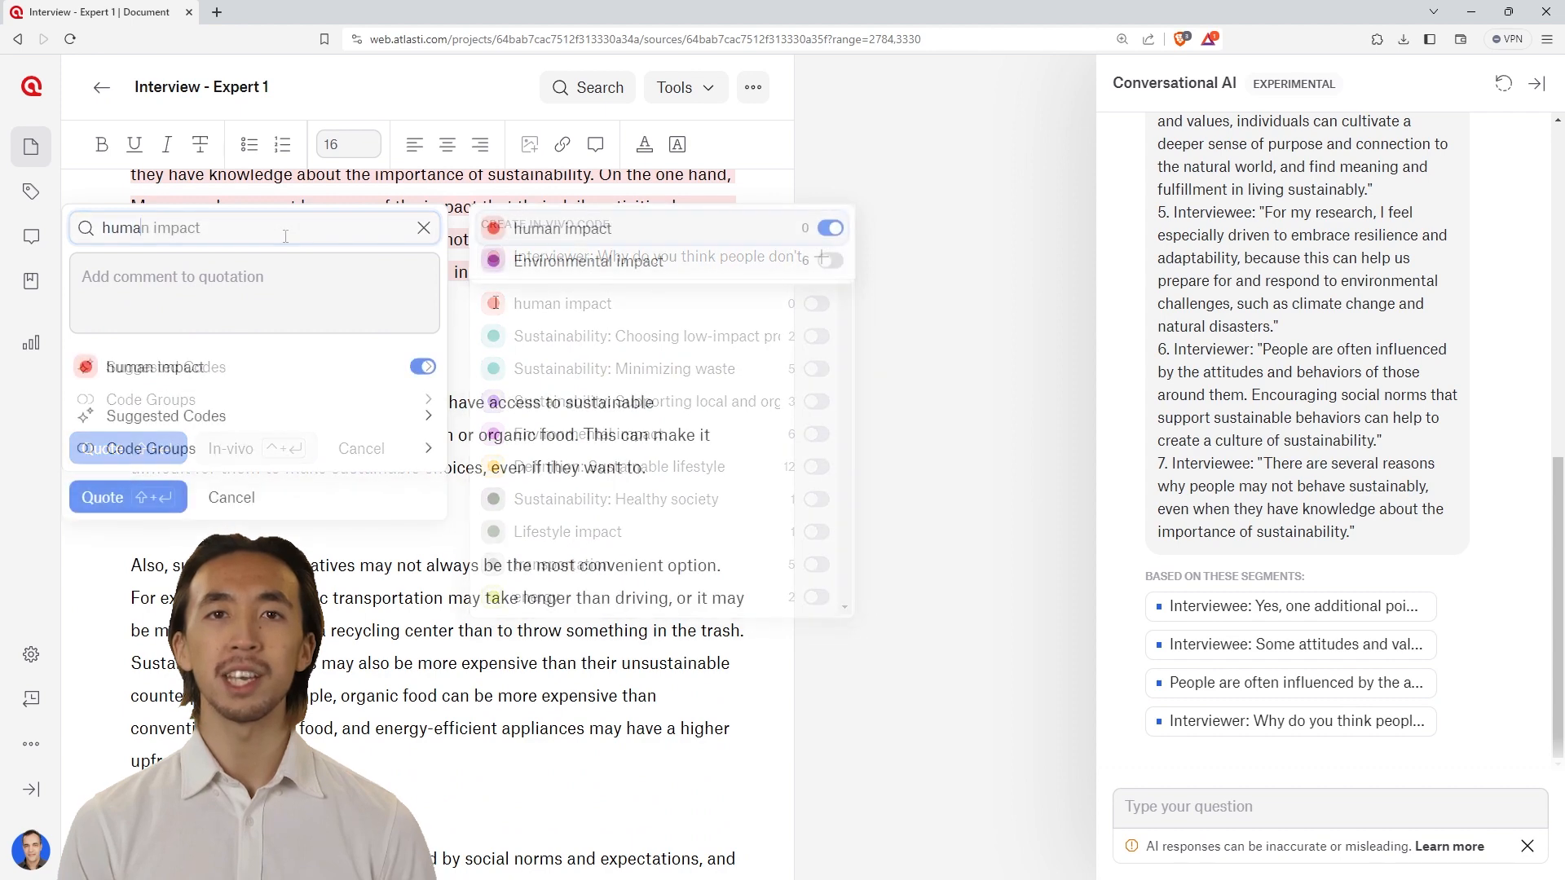
left_click(101, 497)
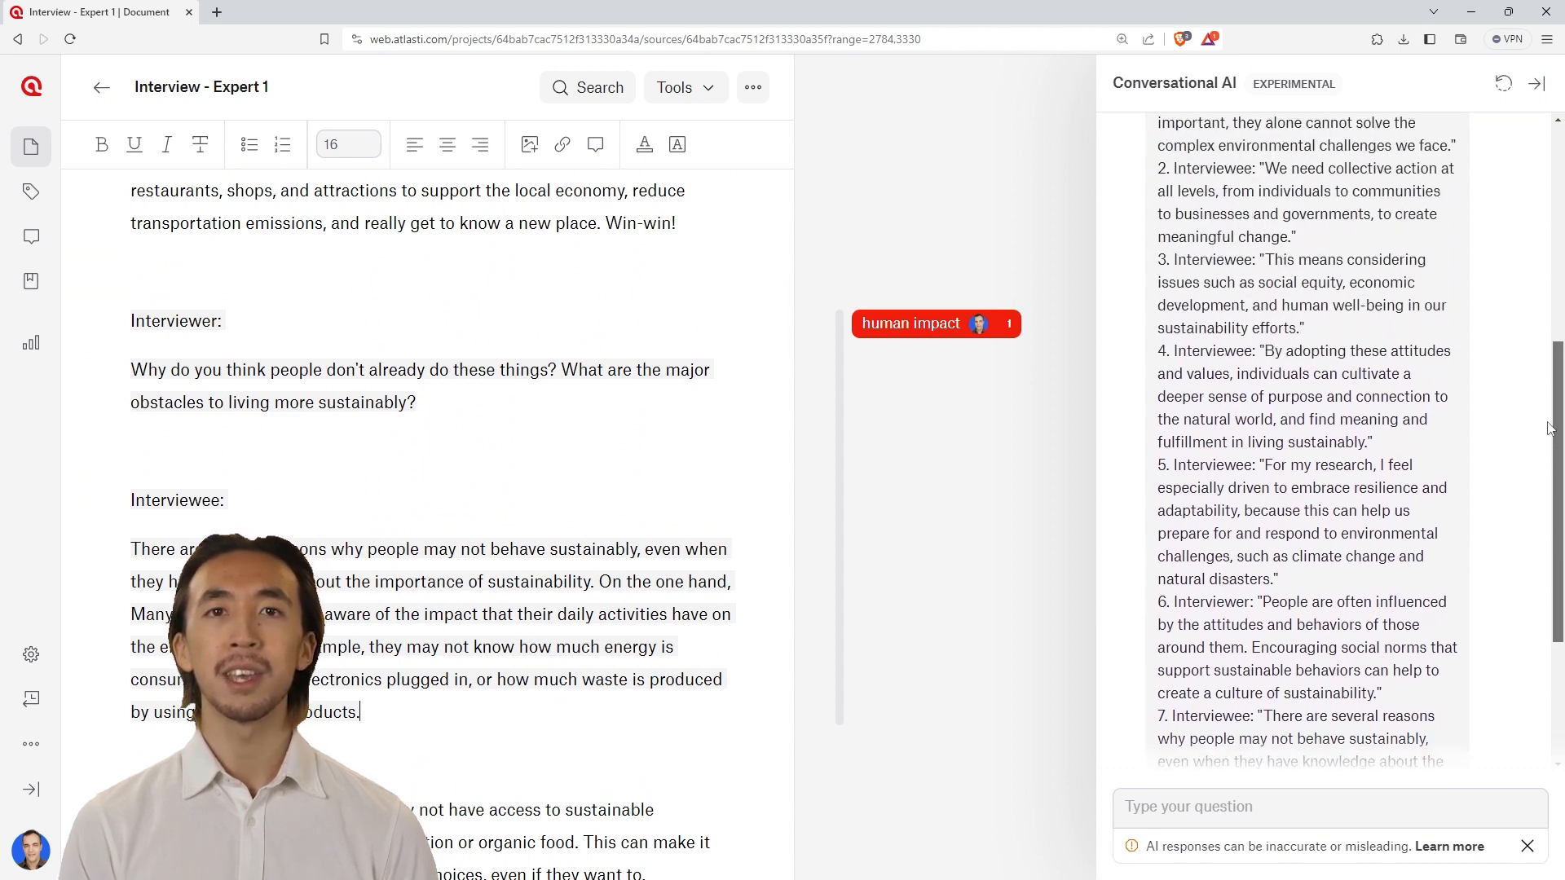
Rate the answer thumbs-up and send feedback liking the examples but asking for more specific instances.
left_click(1490, 254)
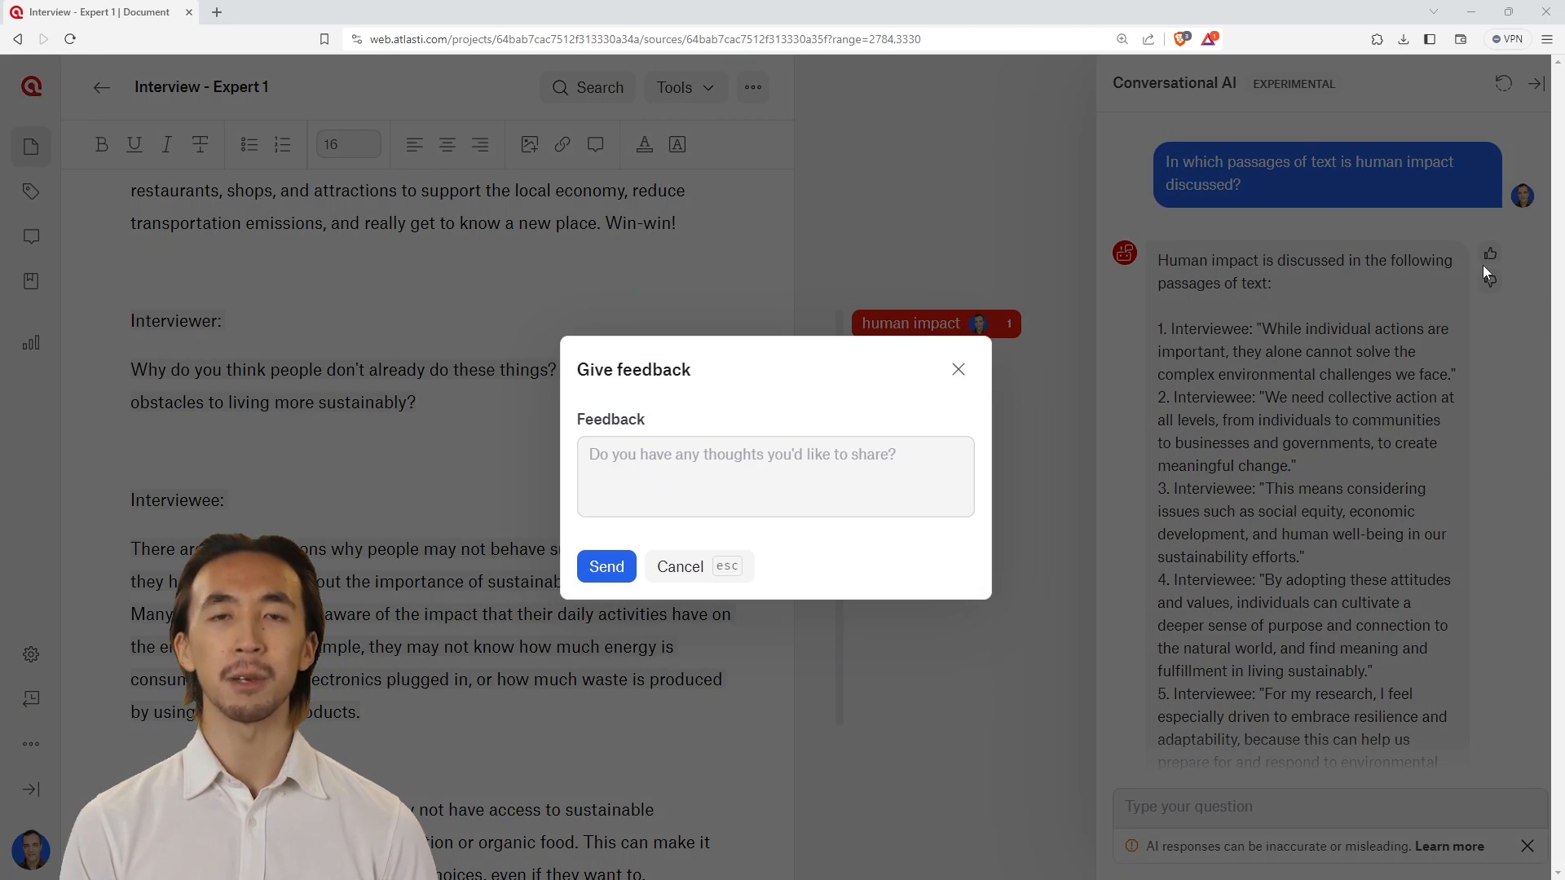
left_click(774, 476)
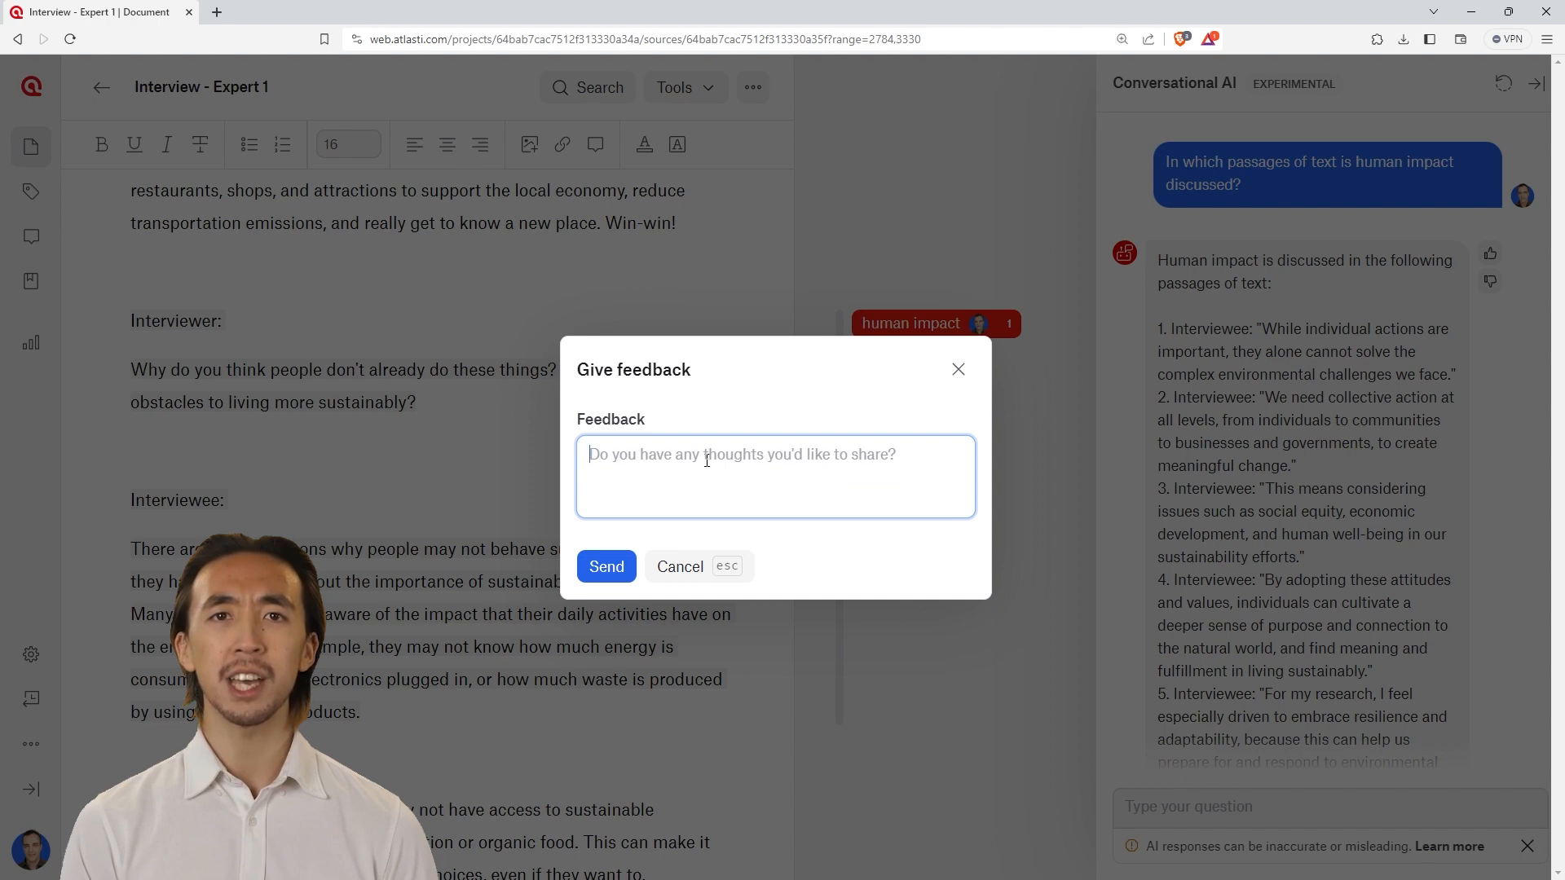
type("I")
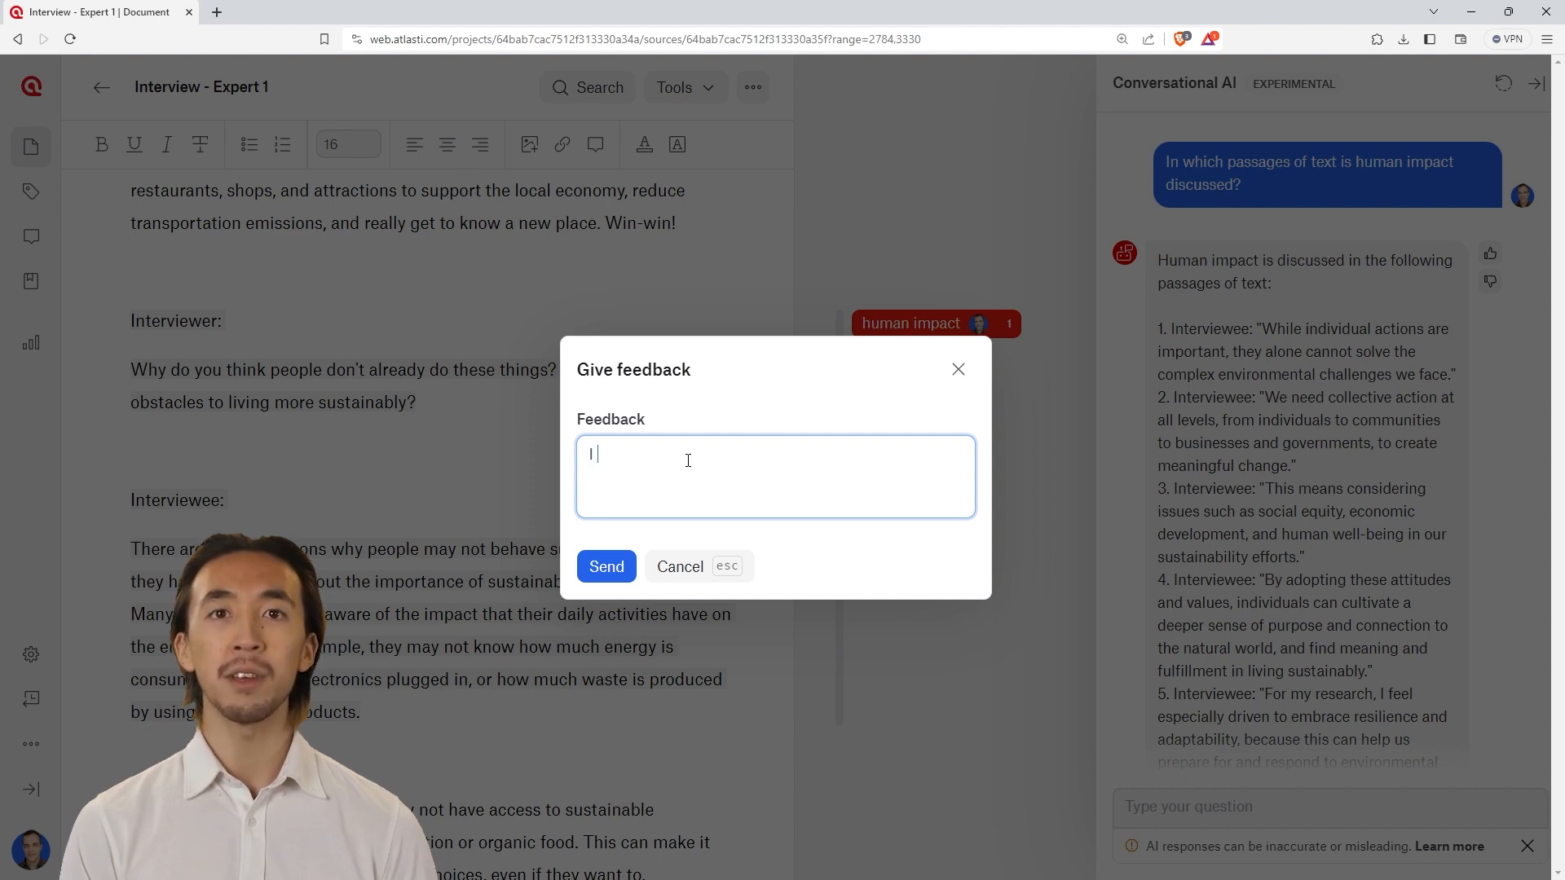
type("I like that it provides examples of human impact, but I would like to see even more specific instances mentioned in the text")
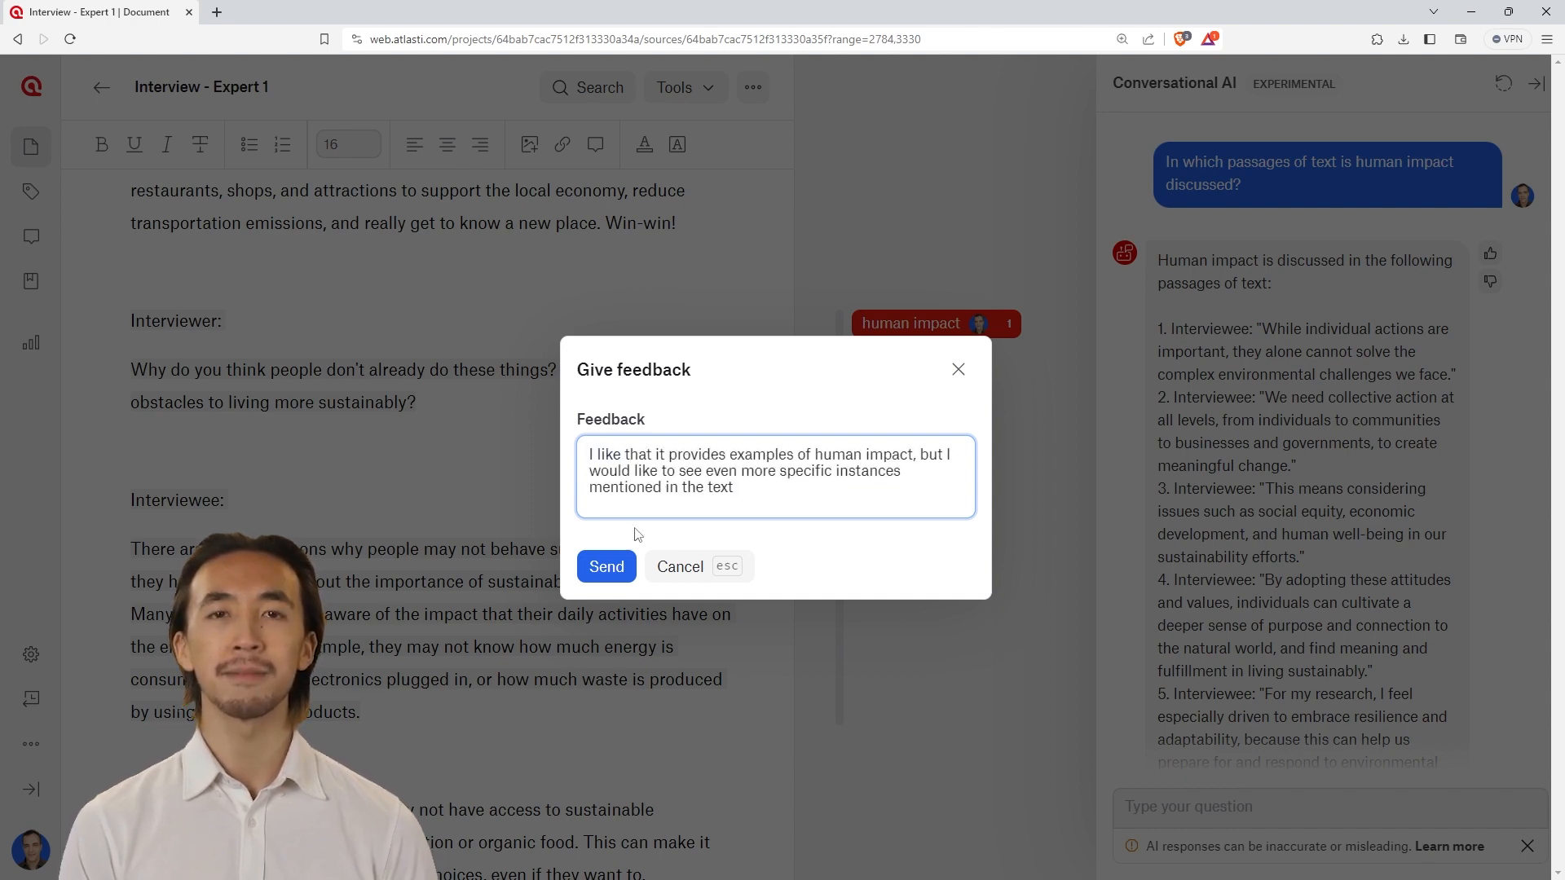
left_click(606, 566)
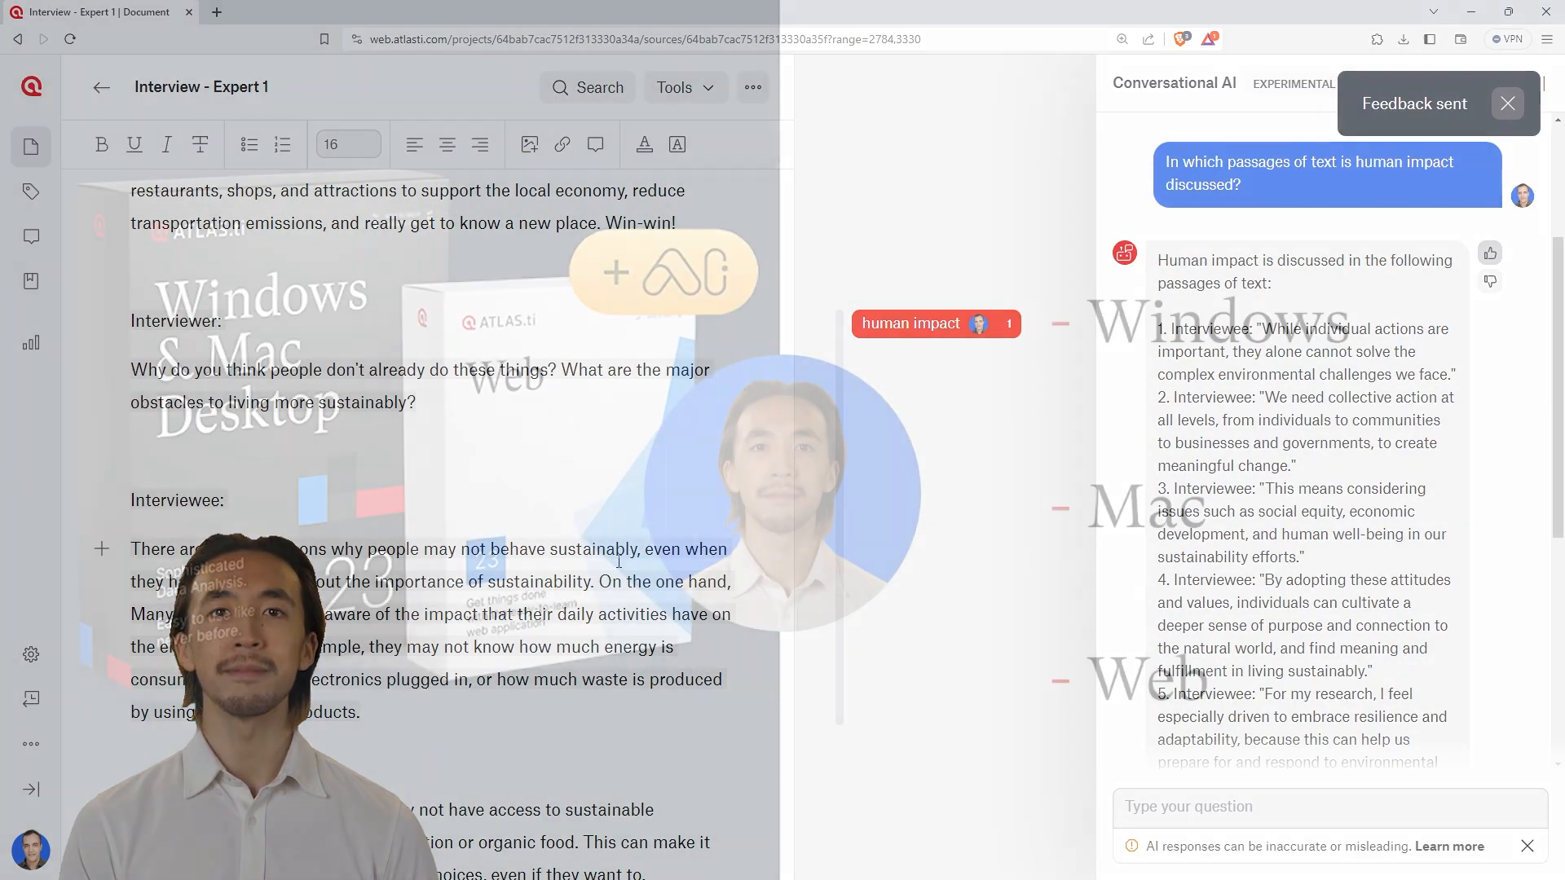